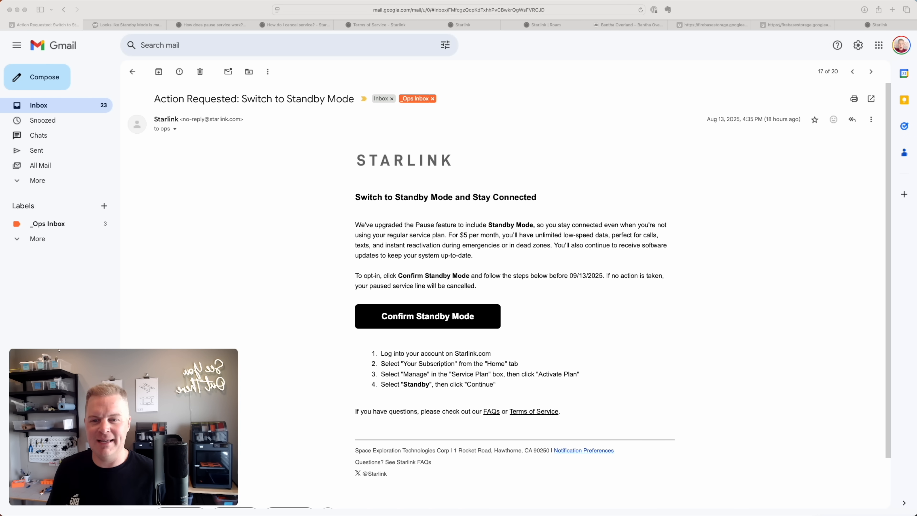
mouse_move(426, 204)
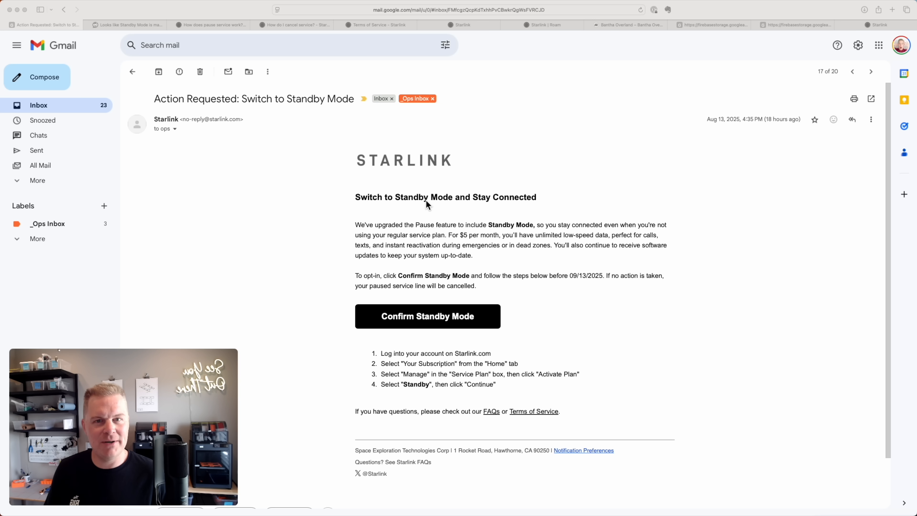
mouse_move(430, 229)
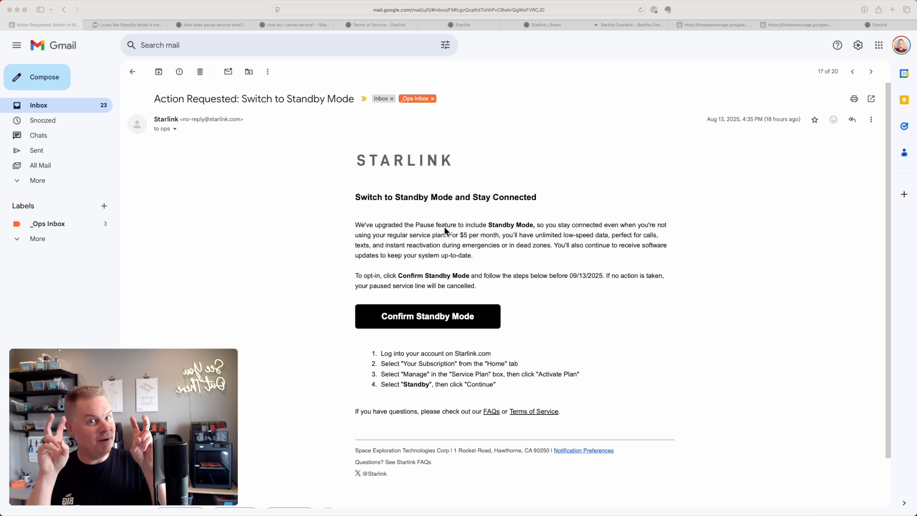
mouse_move(521, 226)
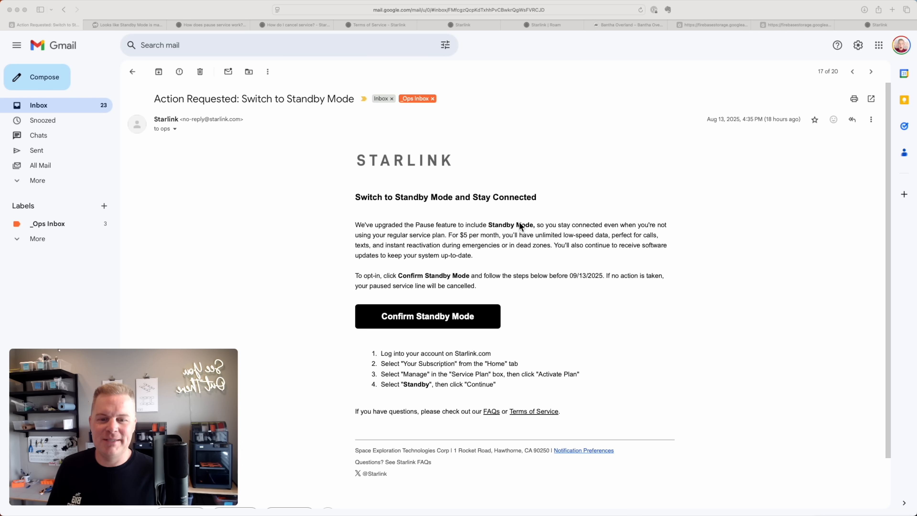
mouse_move(441, 239)
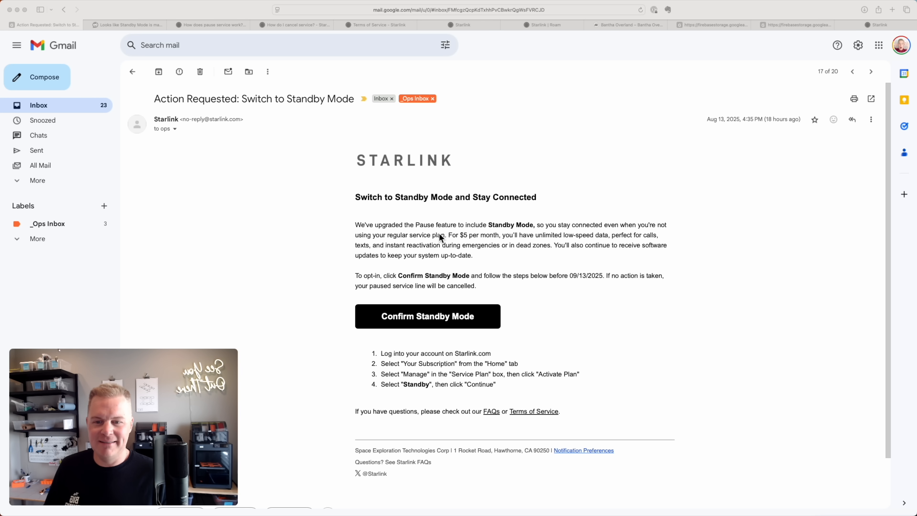
mouse_move(474, 239)
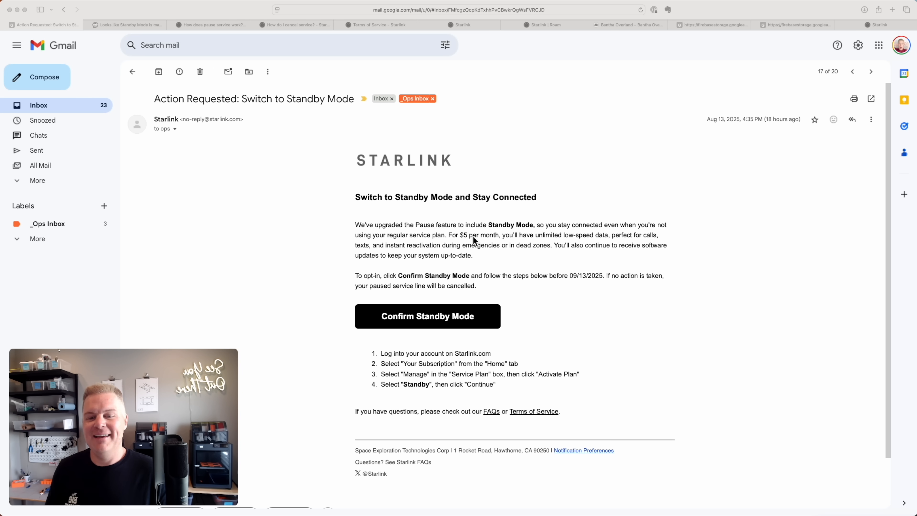
mouse_move(602, 242)
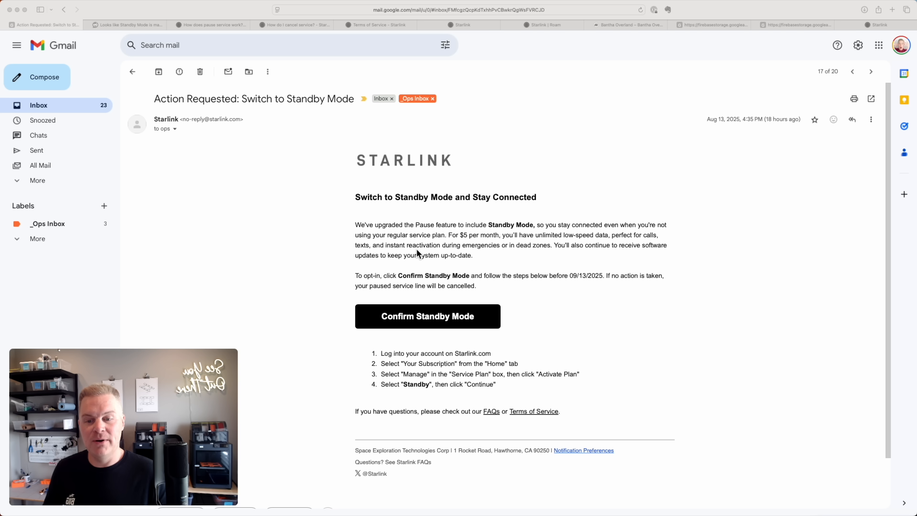
mouse_move(465, 278)
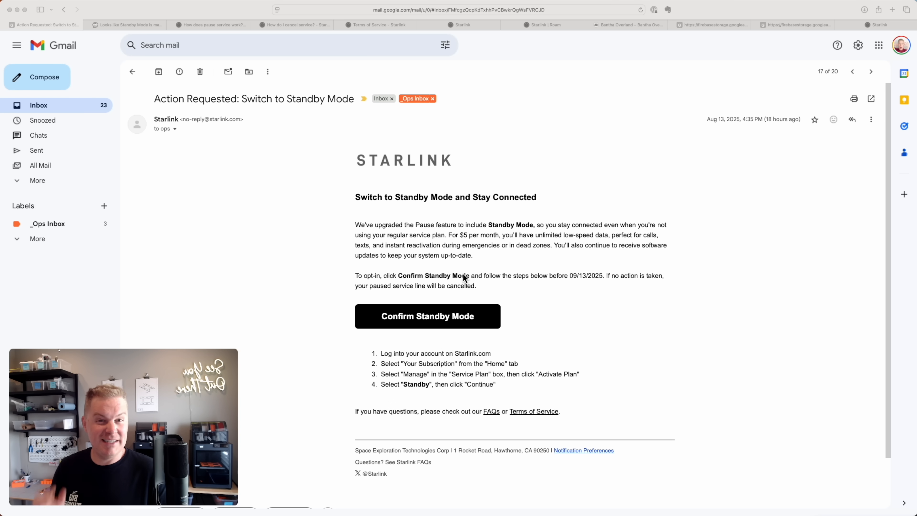
mouse_move(480, 286)
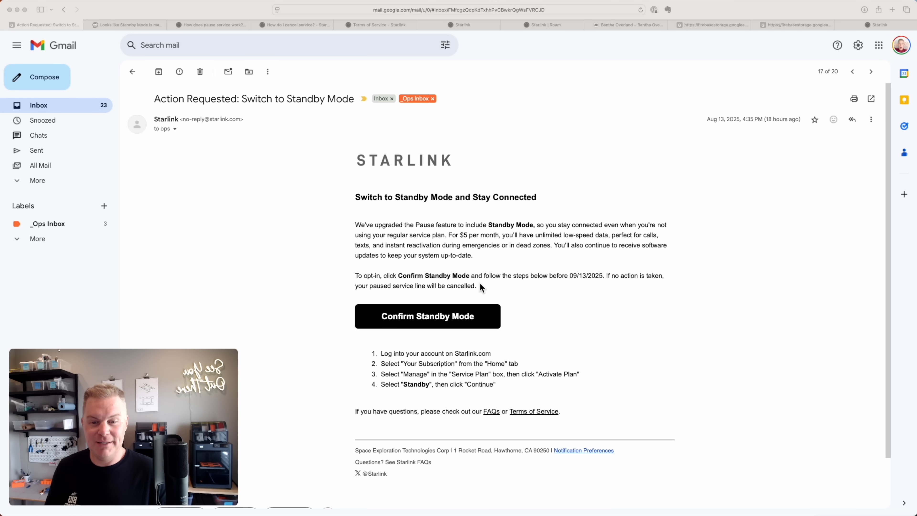
mouse_move(543, 285)
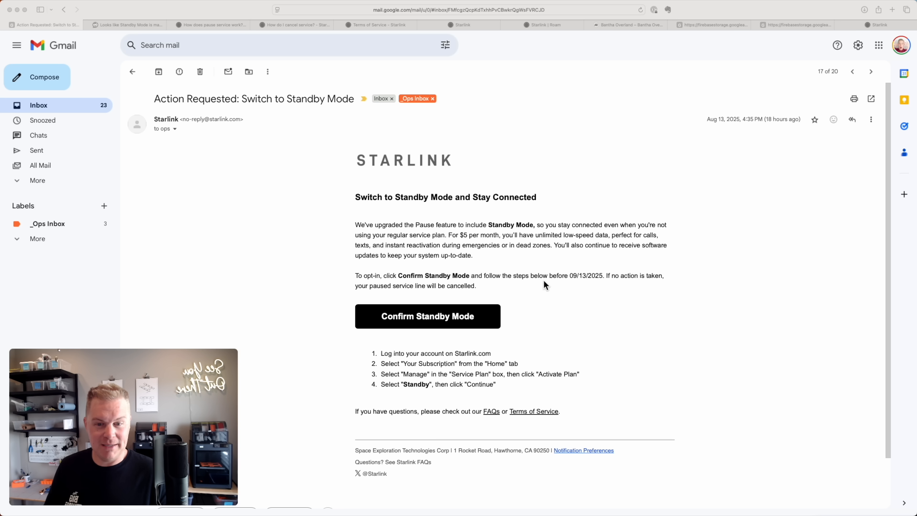
mouse_move(583, 284)
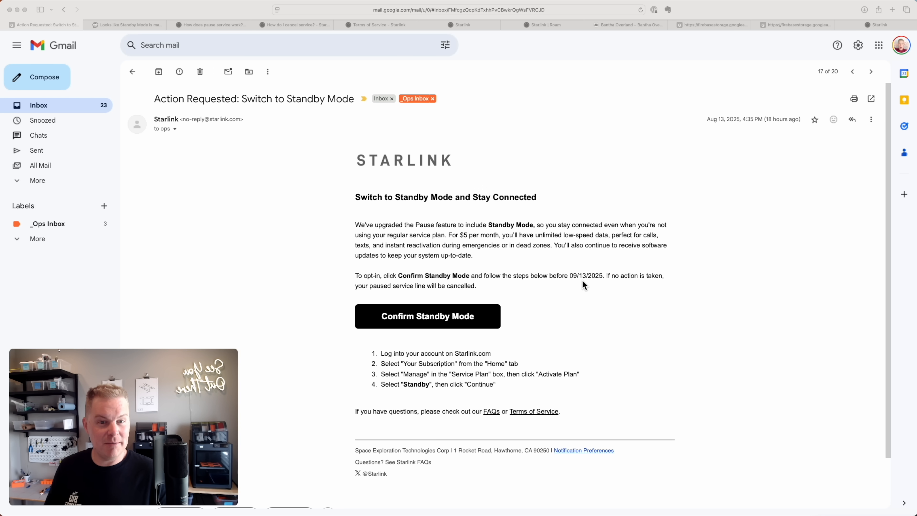
mouse_move(482, 289)
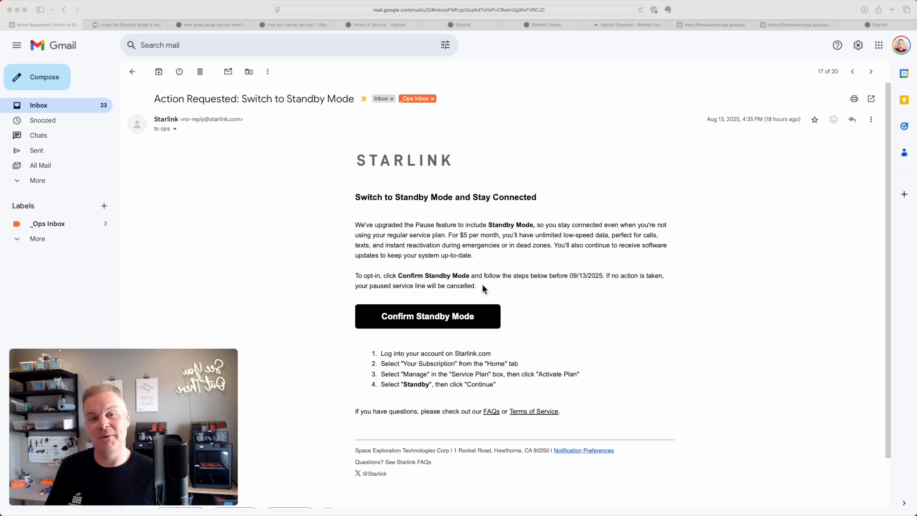
mouse_move(485, 265)
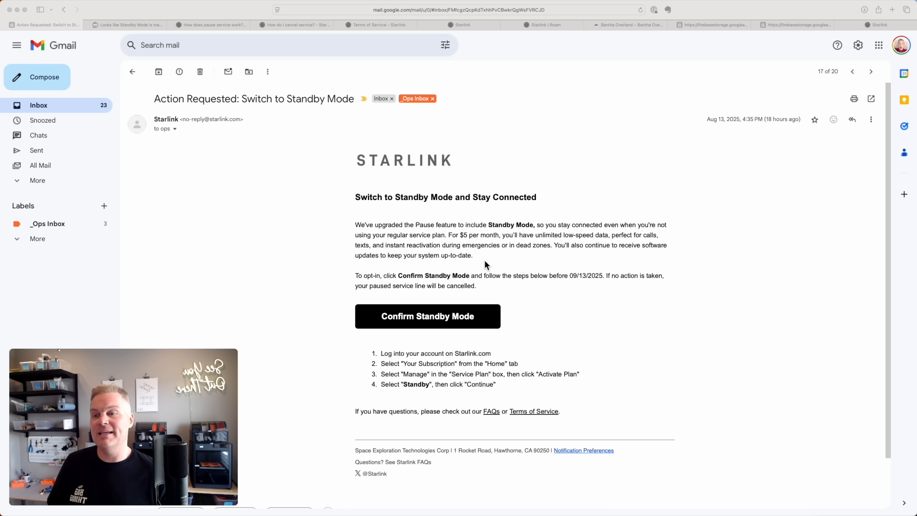
Review the open reference tabs: Reddit Standby Mode thread, pausing and cancelling help articles, Terms of Service, Starlink Assistant chat, then the Standby Mode email
click(126, 25)
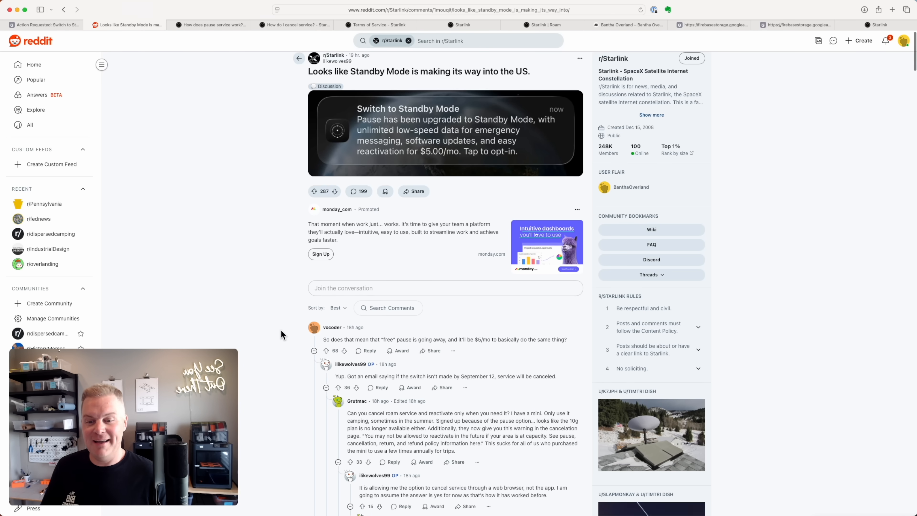
scroll(down, 3)
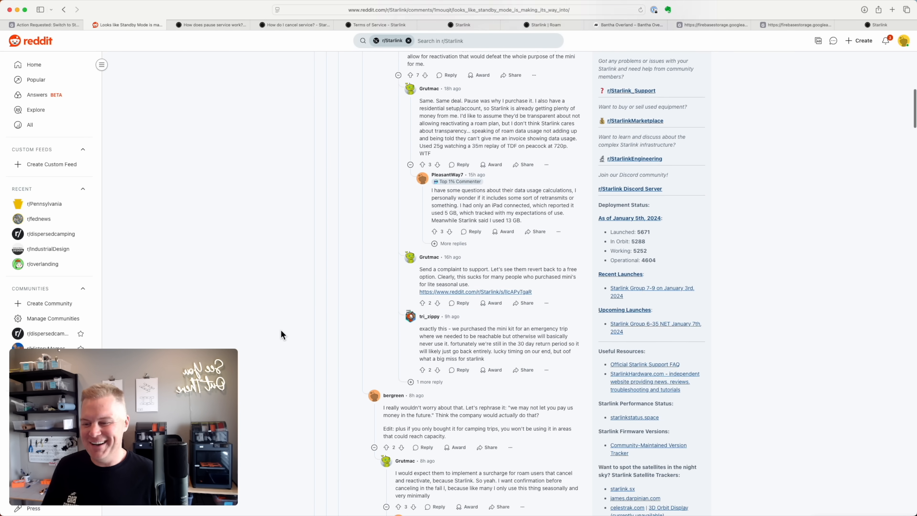
click(211, 24)
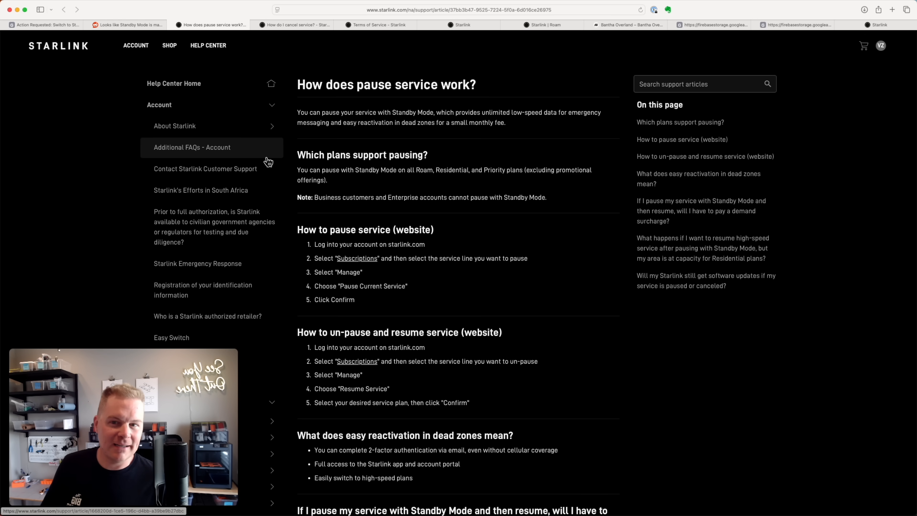
click(294, 24)
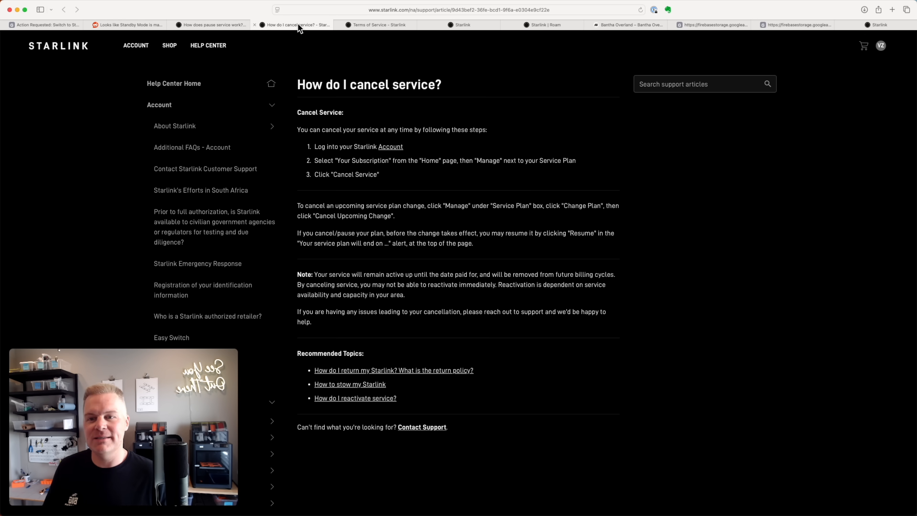
click(376, 24)
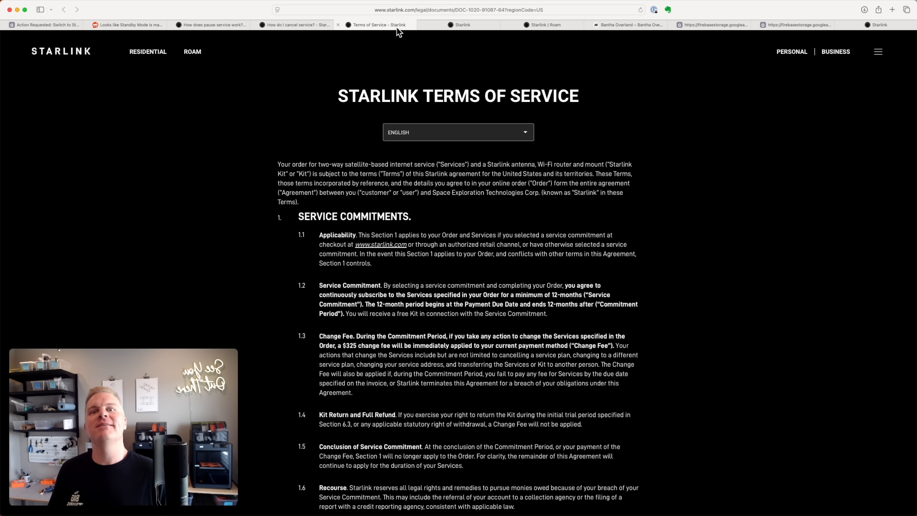
click(461, 25)
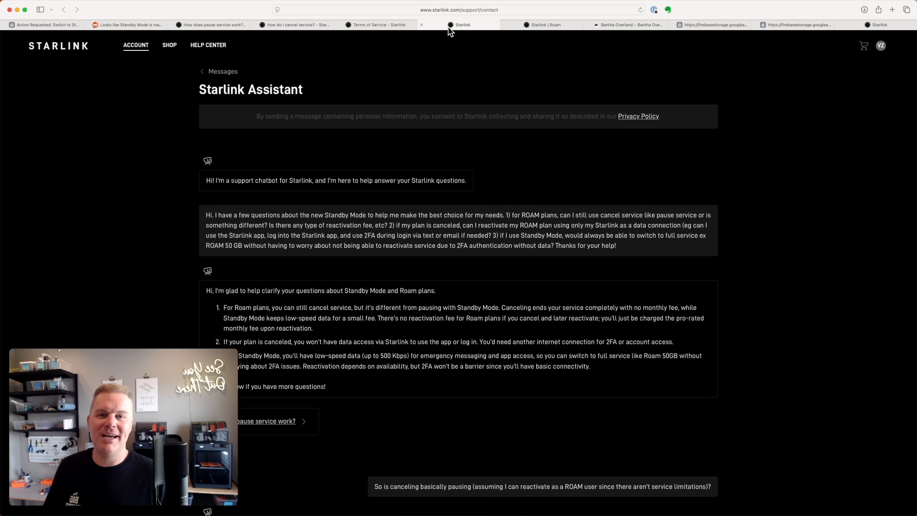
click(44, 24)
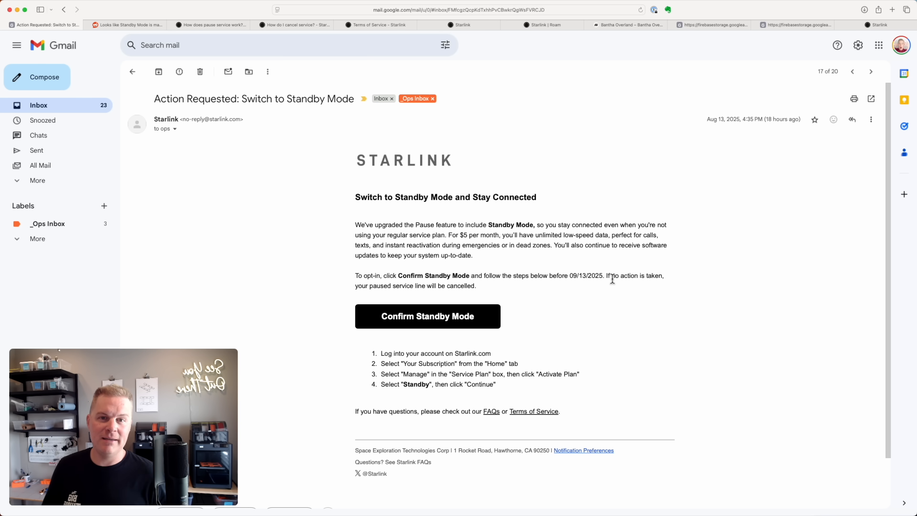
View the Aug–Sep usage in the Starlink portal (53 GB: 50 GB included plus 3.3 GB Roam) and move to the Bantha Overland shop
click(626, 25)
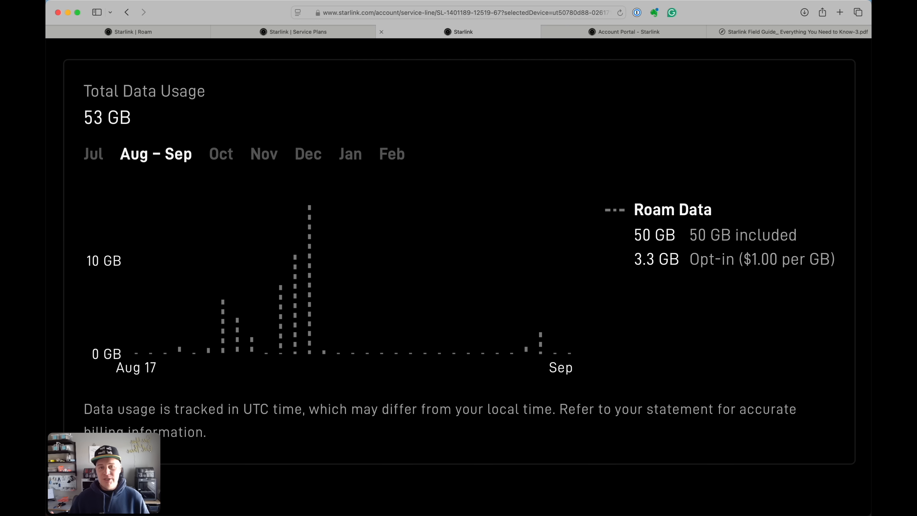
click(792, 31)
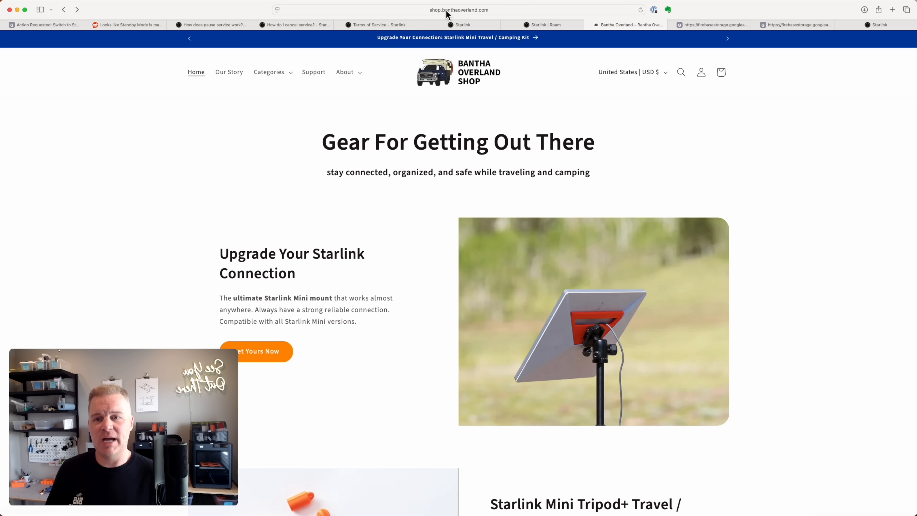
Request the free Starlink Field Guide eBook from the banner on the shop homepage
scroll(down, 3)
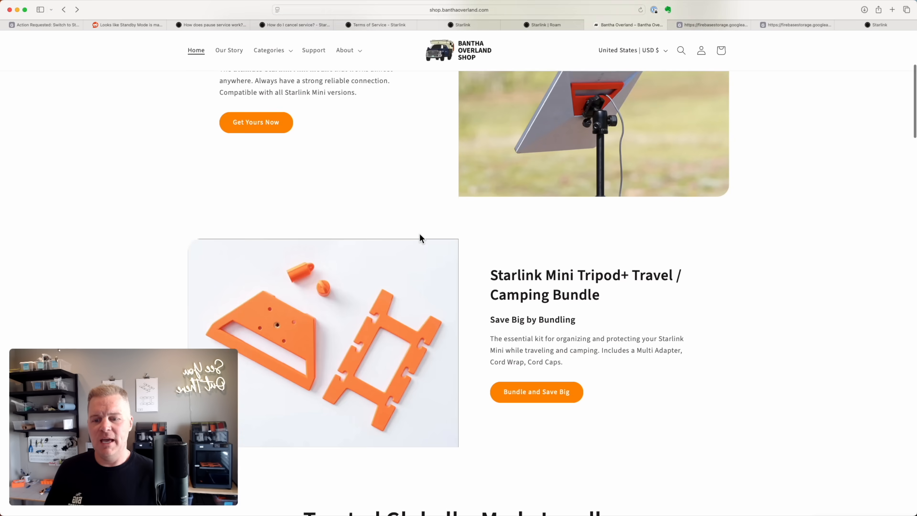
scroll(down, 3)
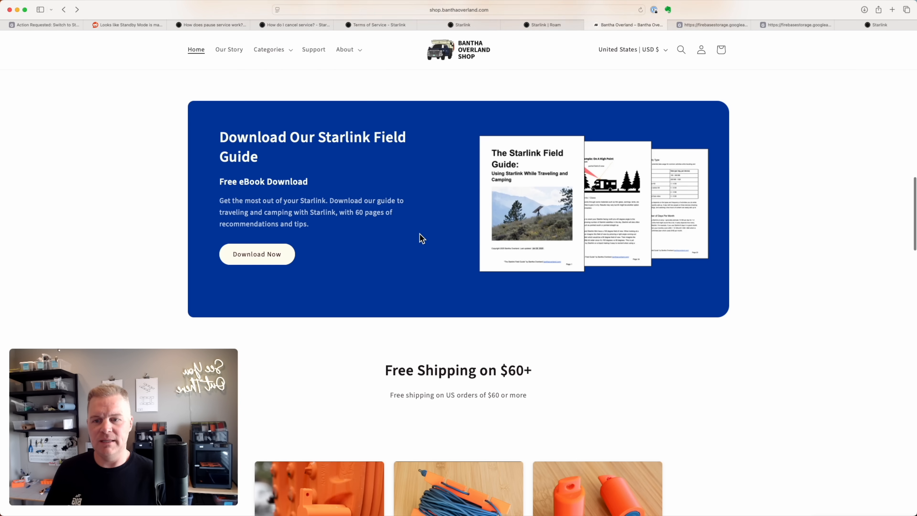
mouse_move(466, 93)
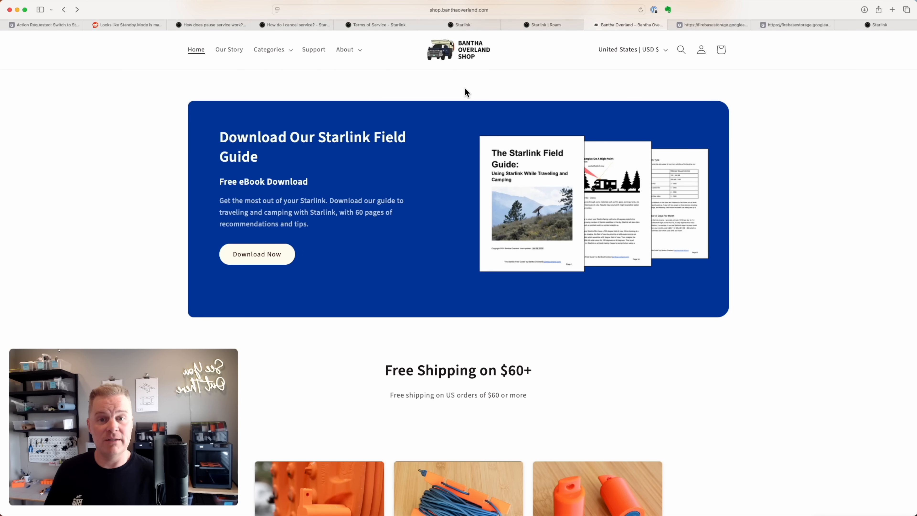
click(256, 253)
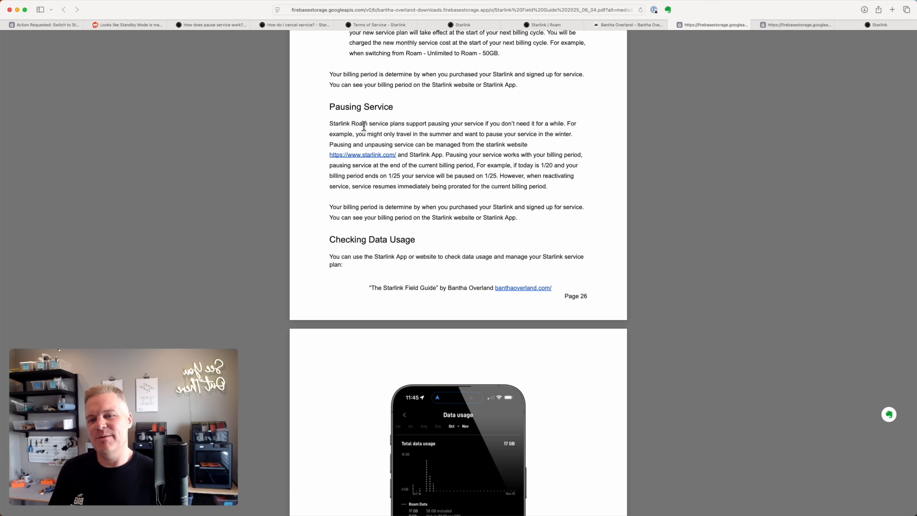
mouse_move(463, 111)
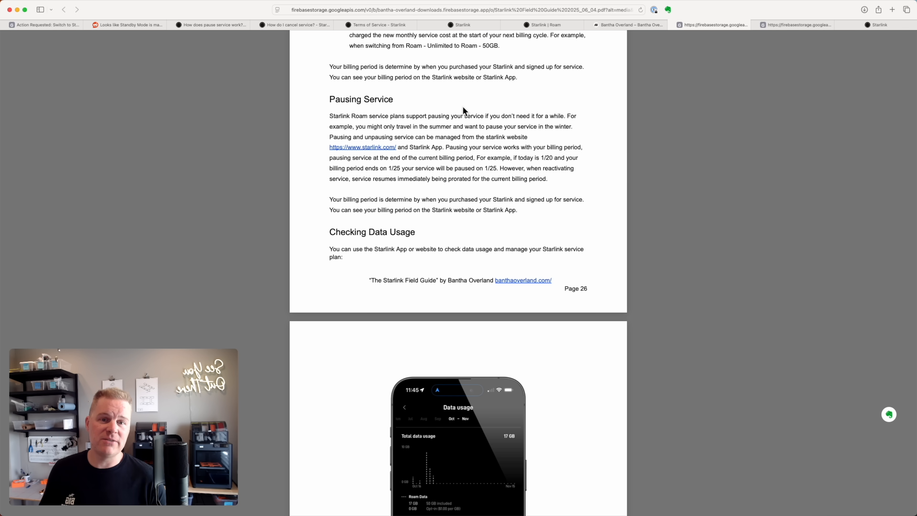
Bring up the Starlink Field Guide PDF at the Pausing Service section on page 26
click(542, 25)
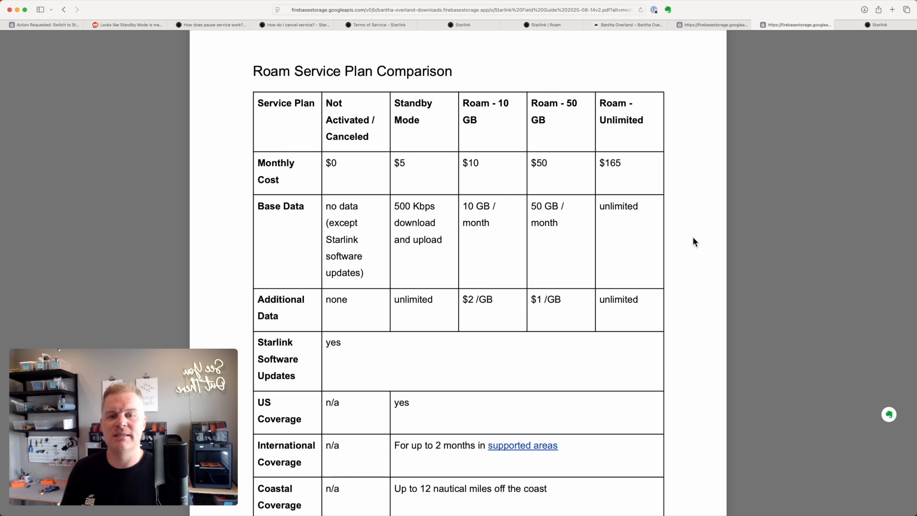
mouse_move(631, 179)
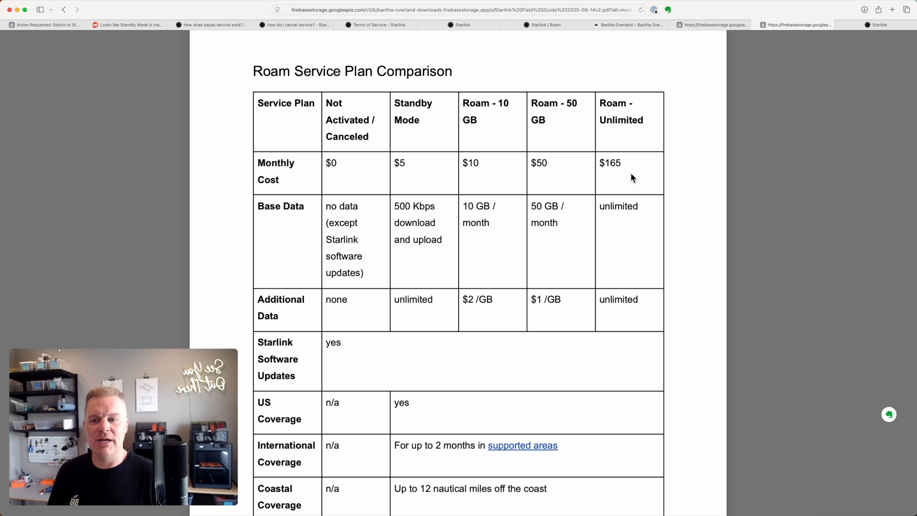
mouse_move(634, 230)
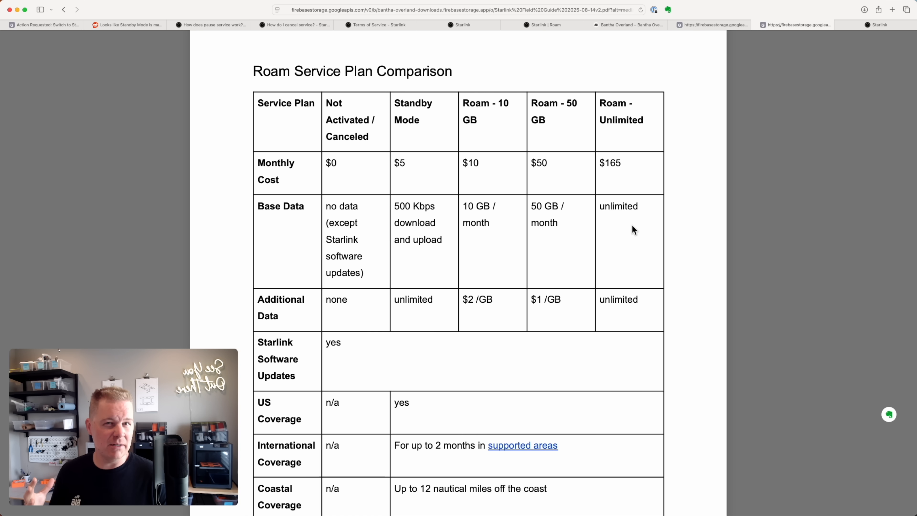
mouse_move(624, 229)
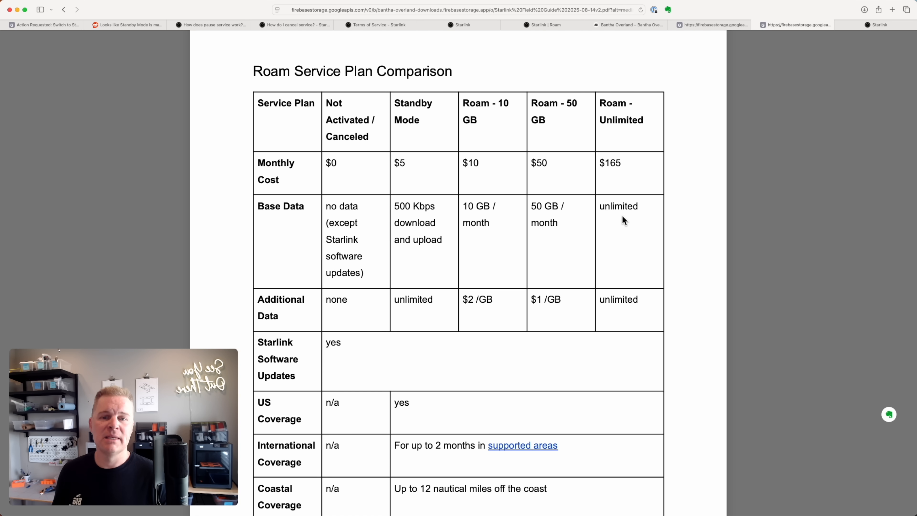
mouse_move(560, 137)
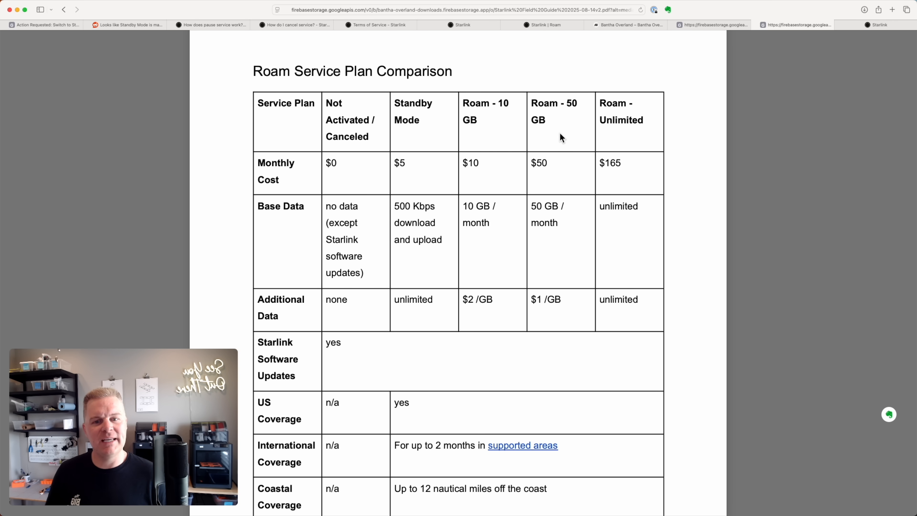
mouse_move(578, 255)
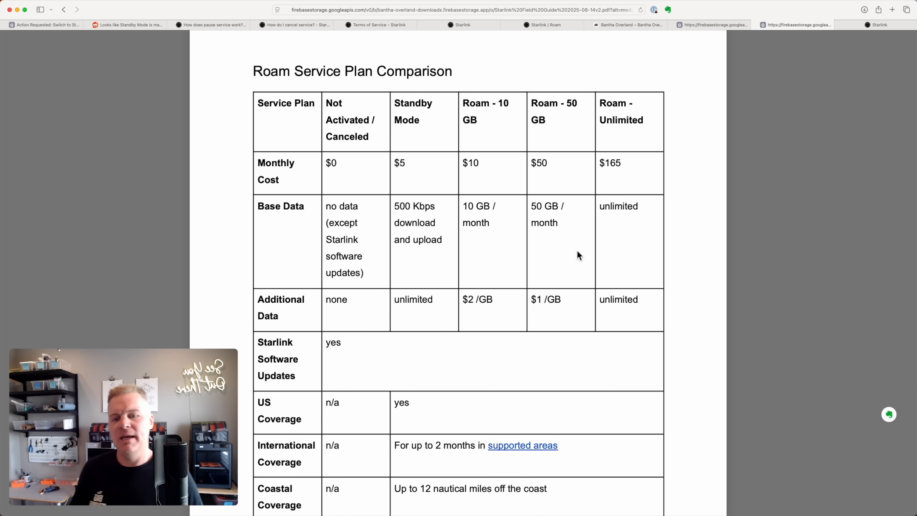
mouse_move(572, 318)
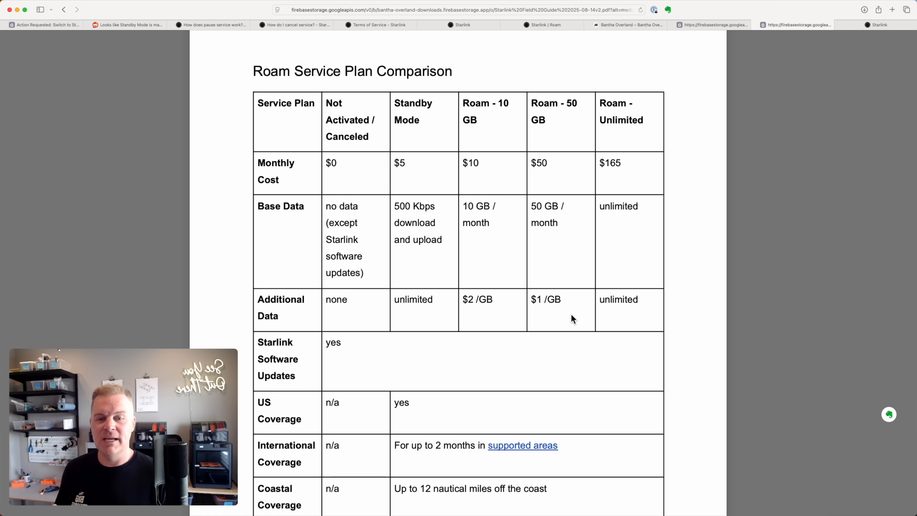
mouse_move(619, 183)
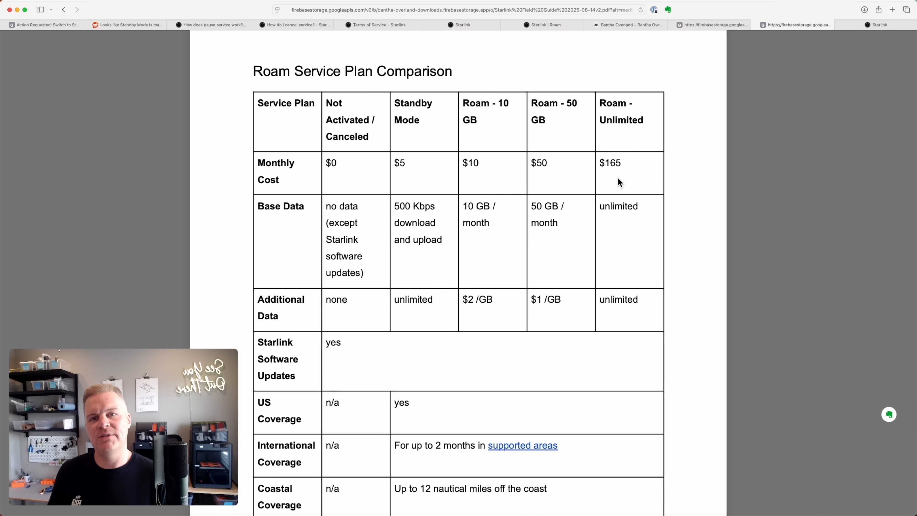
mouse_move(565, 276)
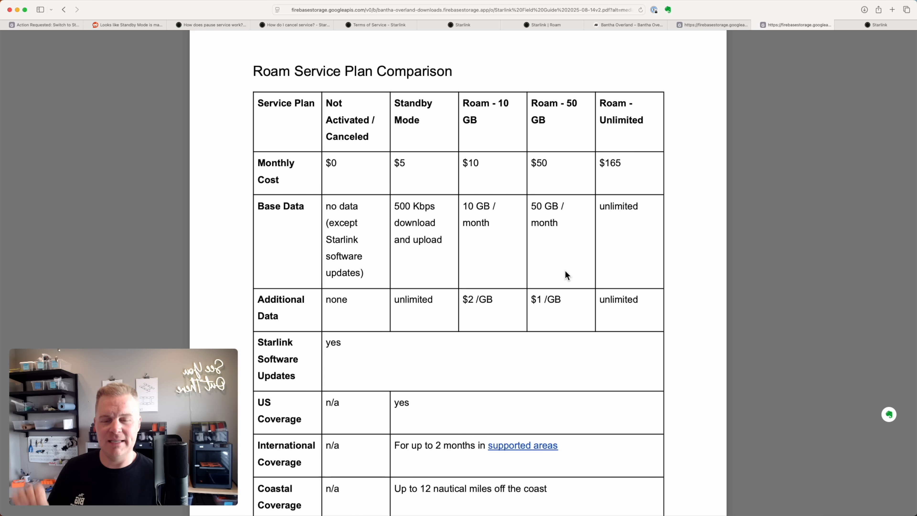
mouse_move(498, 139)
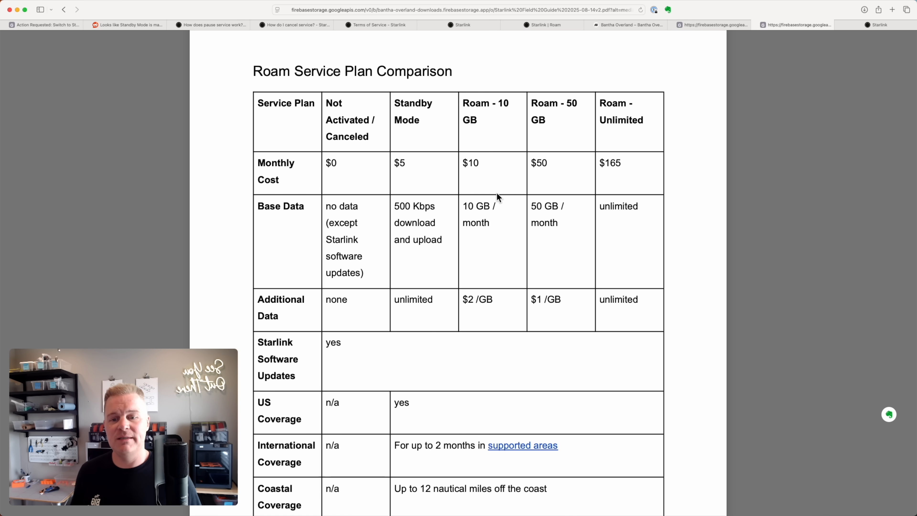
mouse_move(487, 316)
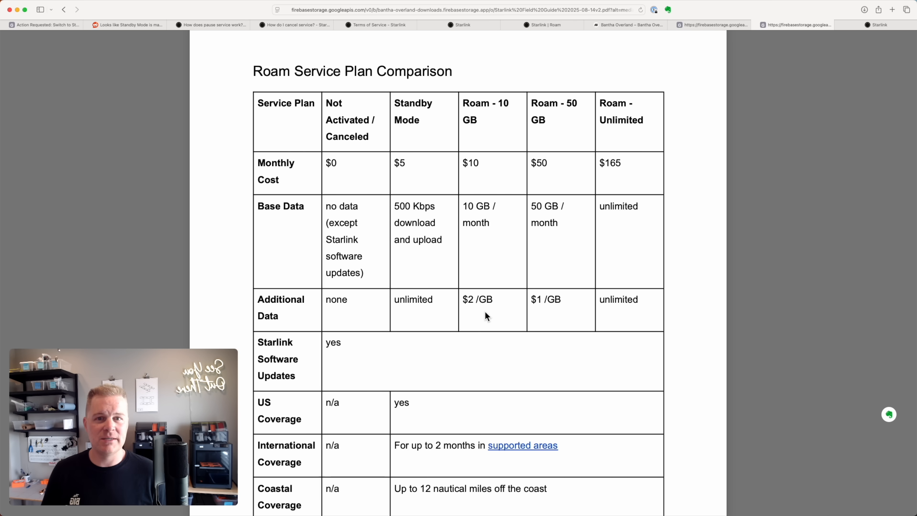
click(812, 34)
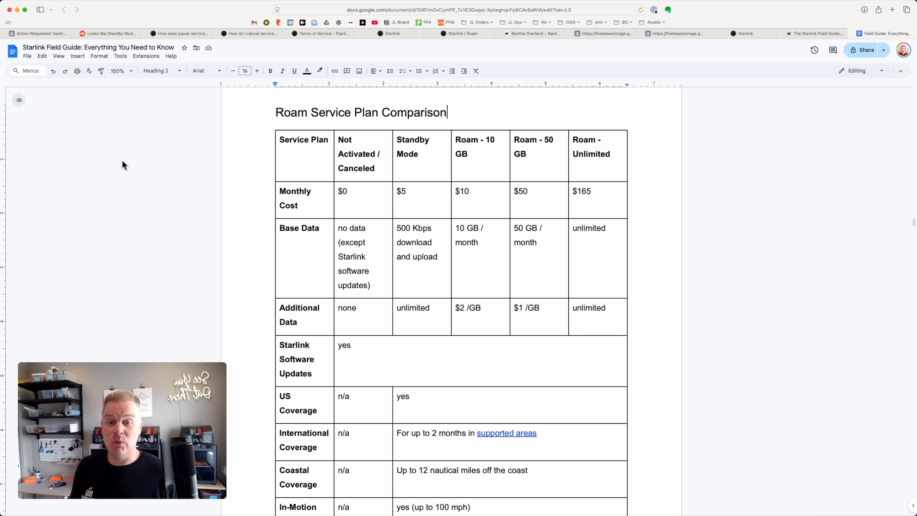
Delete the Roam - 10 GB column from the Roam Service Plan Comparison table in Google Docs
right_click(471, 154)
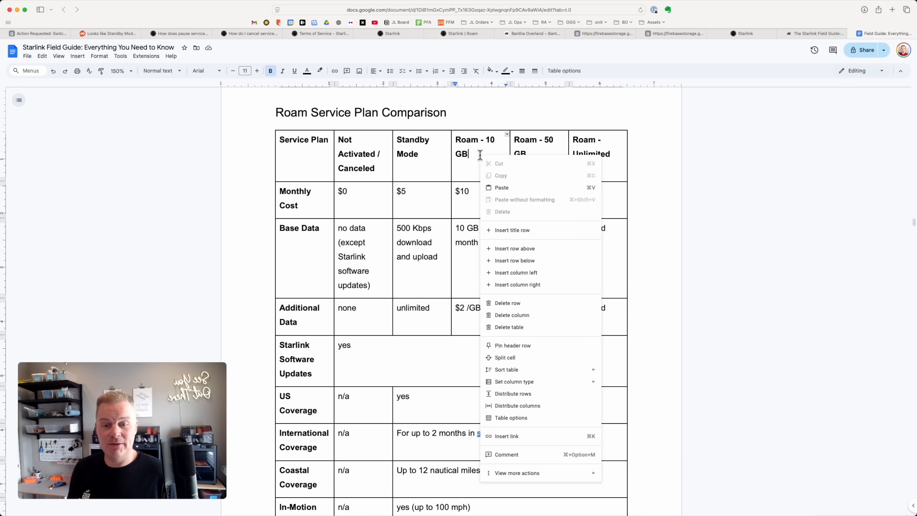
click(512, 315)
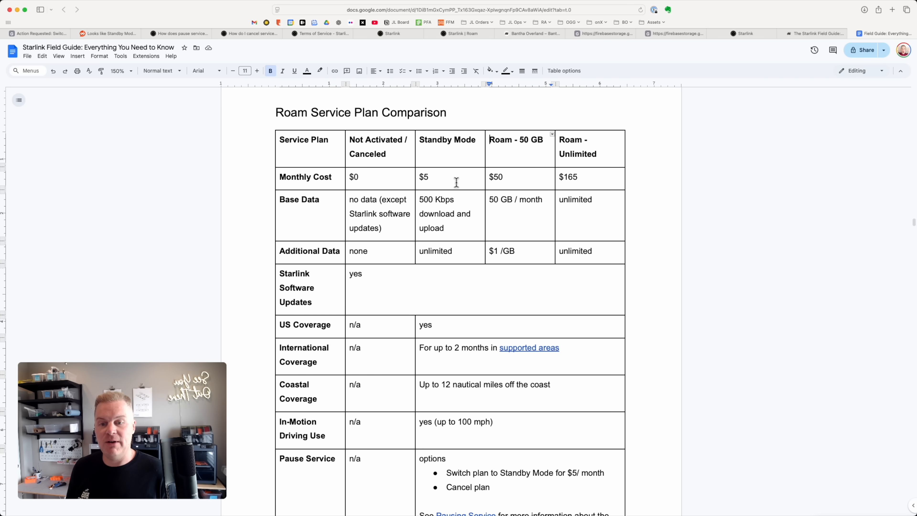
mouse_move(462, 227)
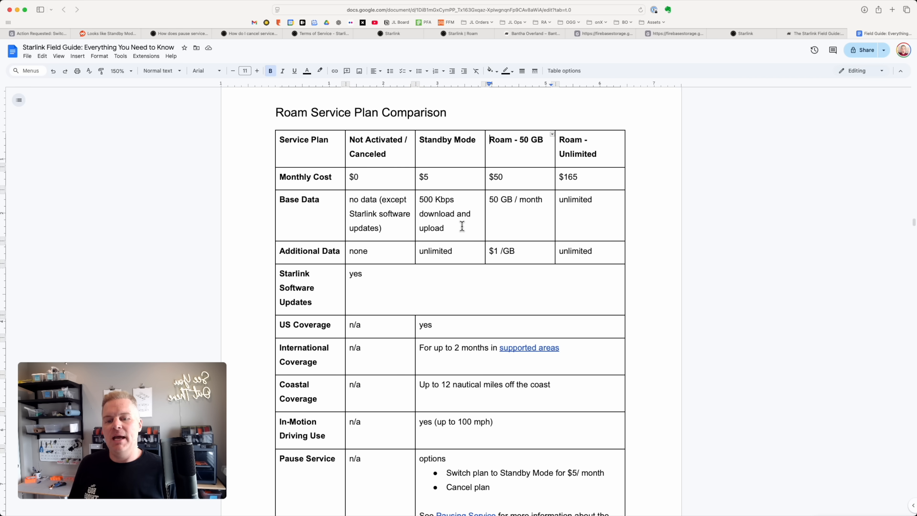
mouse_move(461, 253)
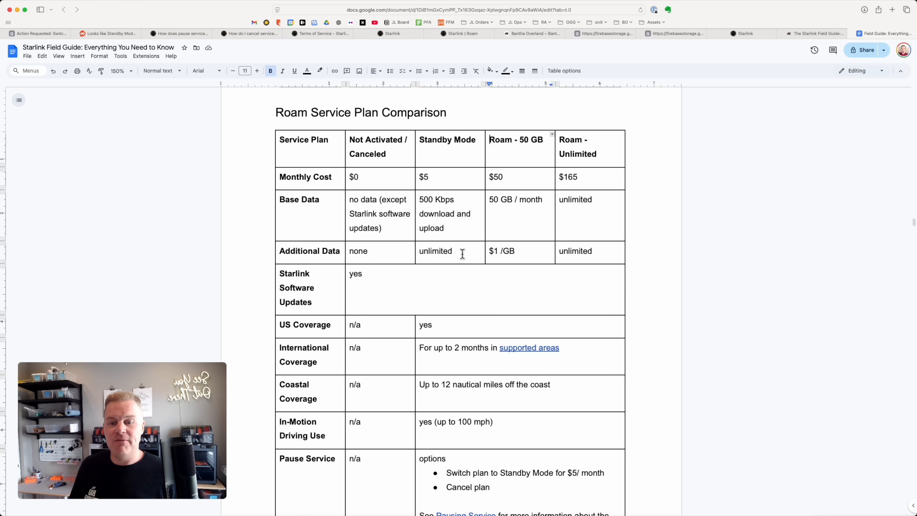
mouse_move(446, 272)
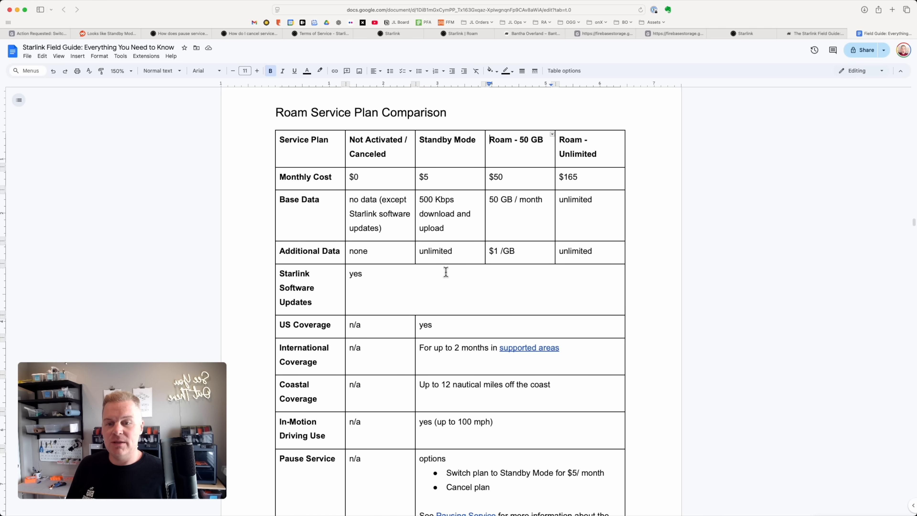
mouse_move(419, 301)
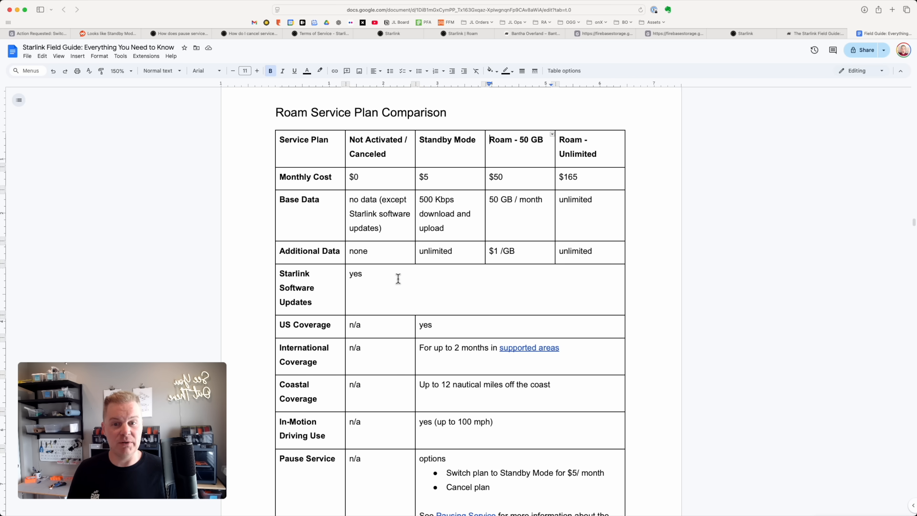
Review the Manage Service Plan dialog: current Roam - 50GB, Standby Mode pending August 16, and other available plans
click(422, 24)
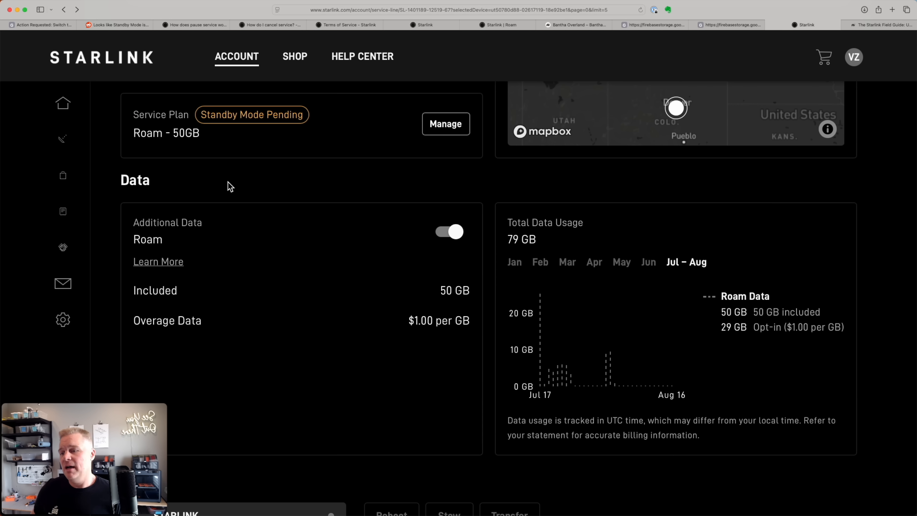
mouse_move(212, 172)
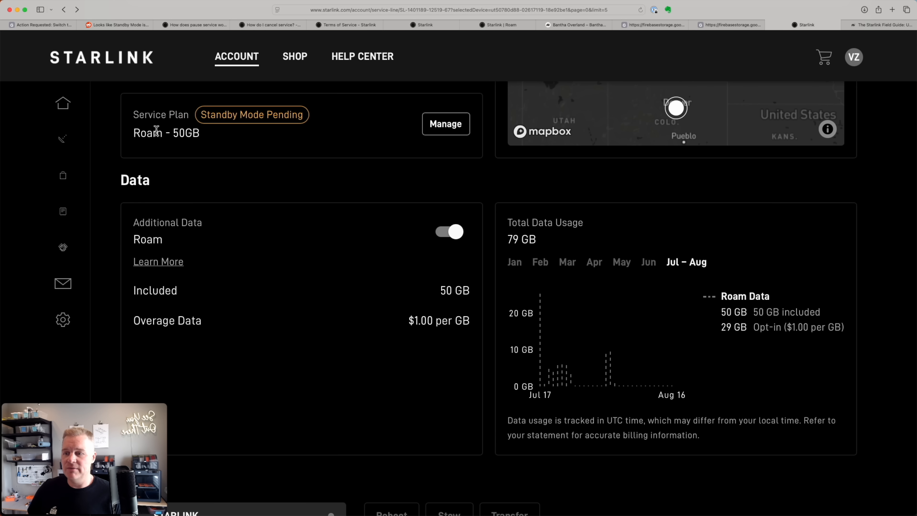
mouse_move(208, 143)
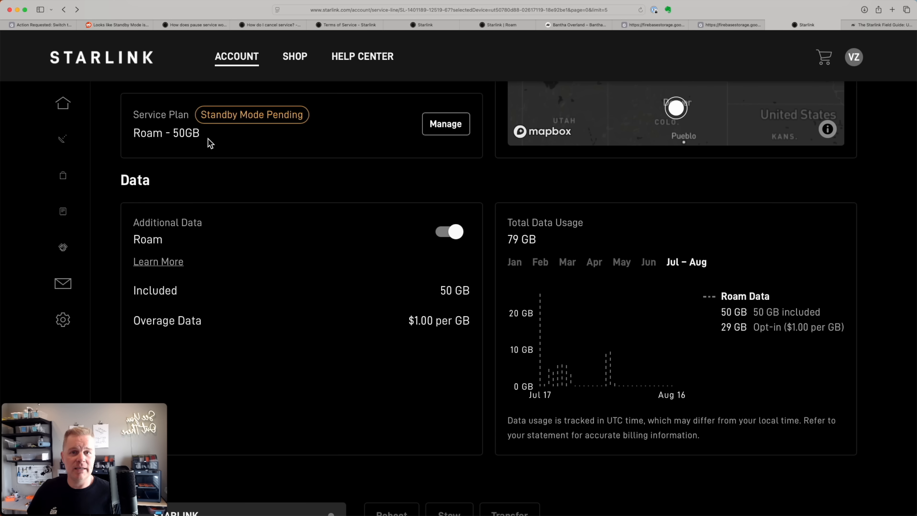
mouse_move(235, 116)
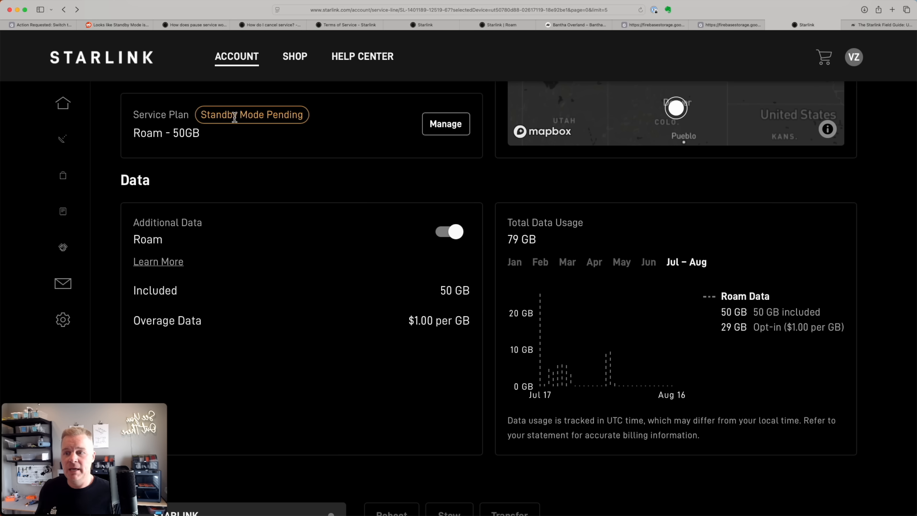
mouse_move(300, 135)
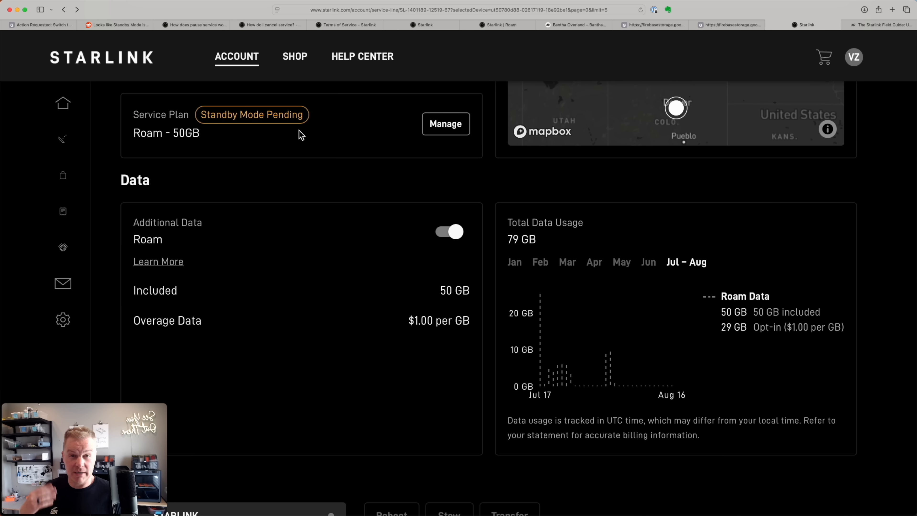
mouse_move(445, 124)
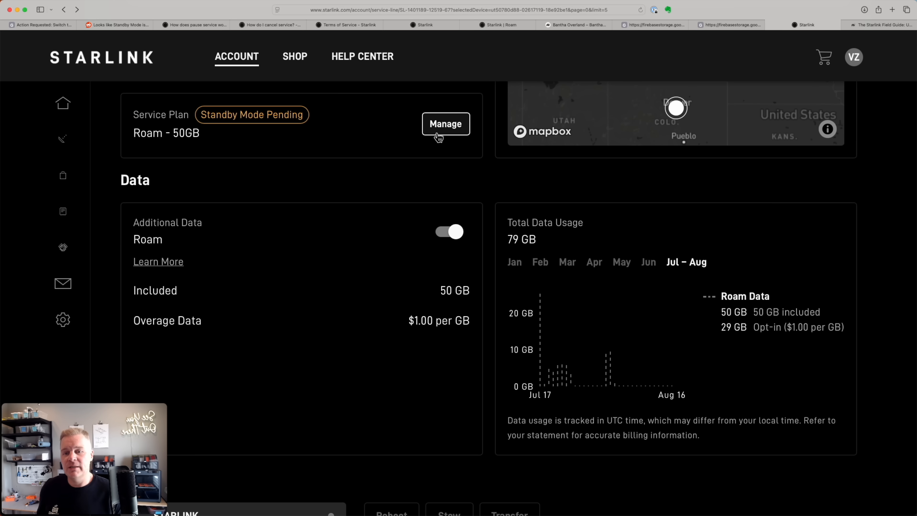
click(445, 123)
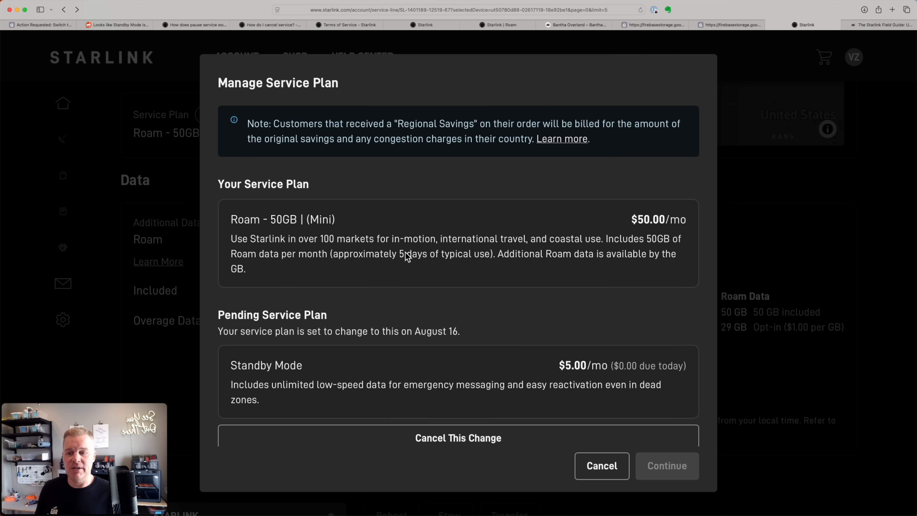
scroll(down, 3)
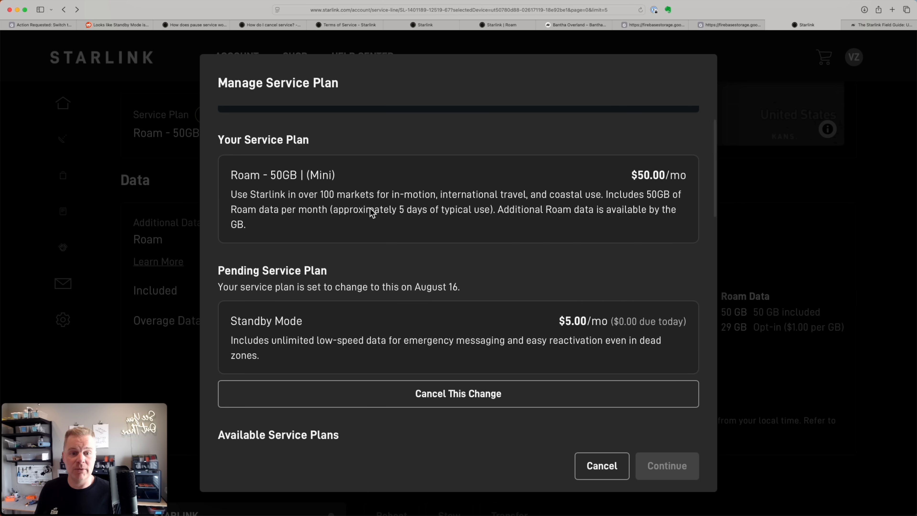
scroll(down, 3)
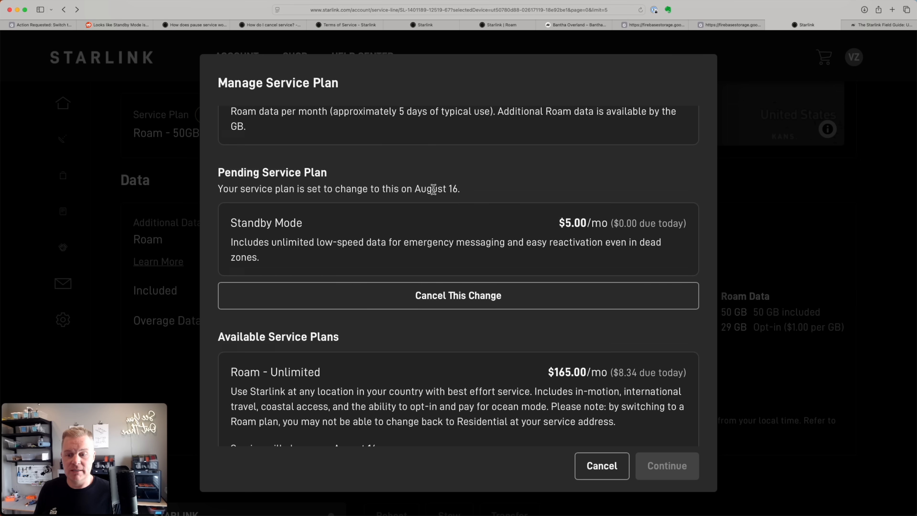
scroll(down, 3)
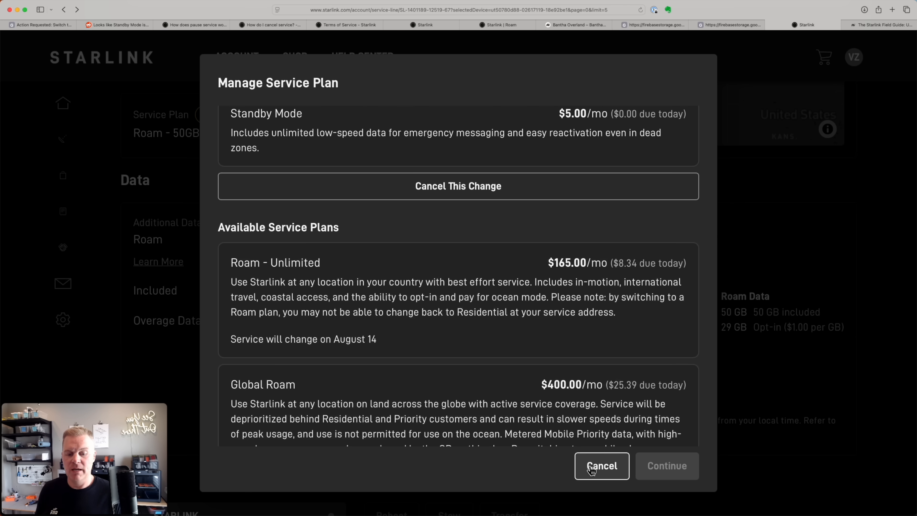
Cancel out of Manage Service Plan, bringing up the Keep your service? prompt noting service through 8/16/2025
click(601, 466)
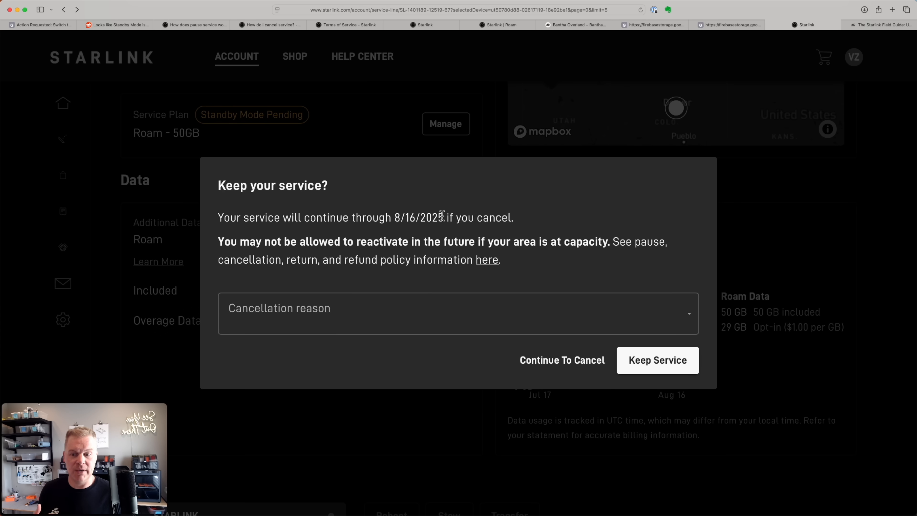
mouse_move(513, 267)
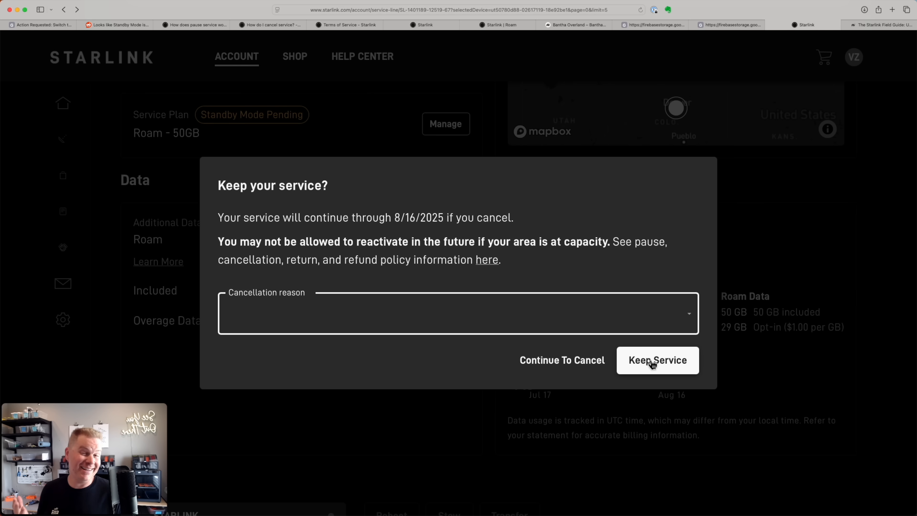
Keep the service, returning to the account page showing Roam - 50GB with Standby Mode pending
click(656, 359)
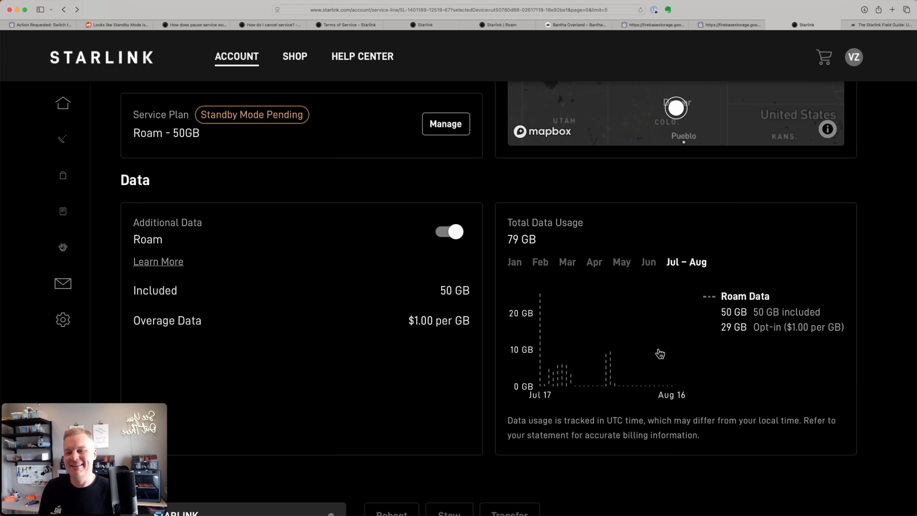
mouse_move(313, 252)
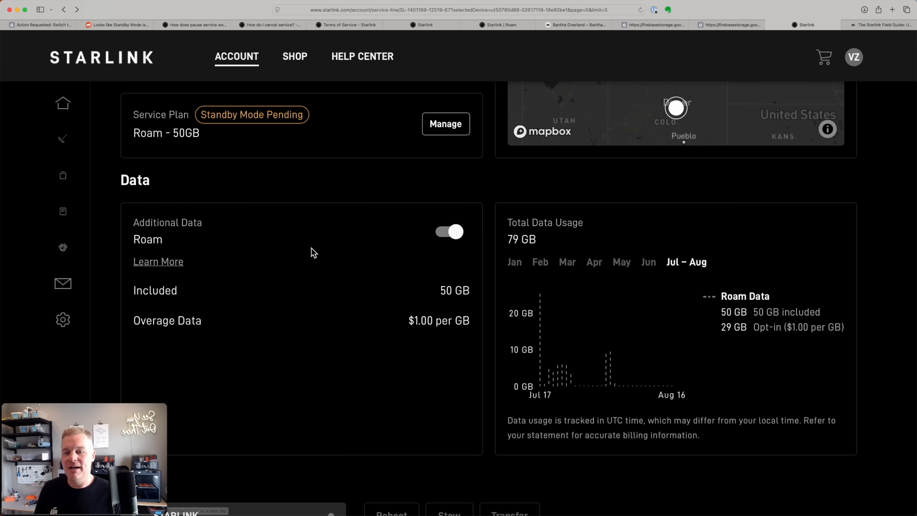
mouse_move(386, 193)
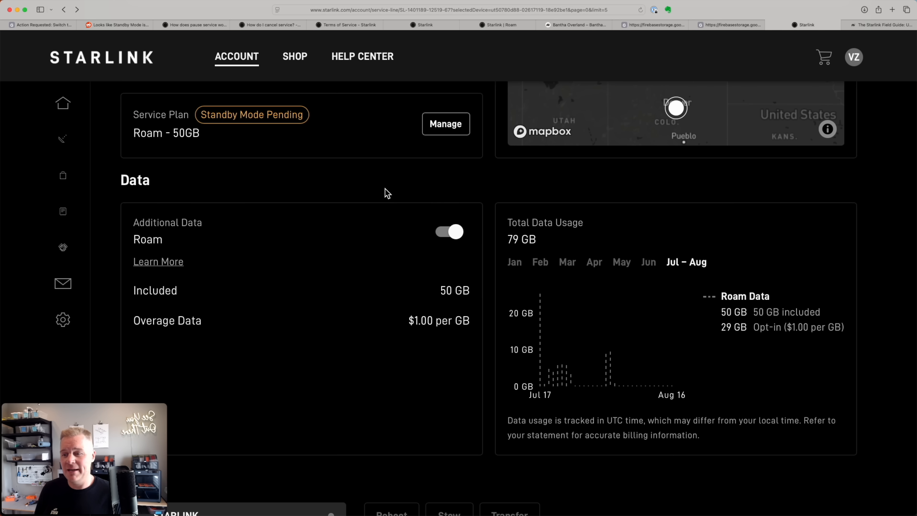
click(448, 232)
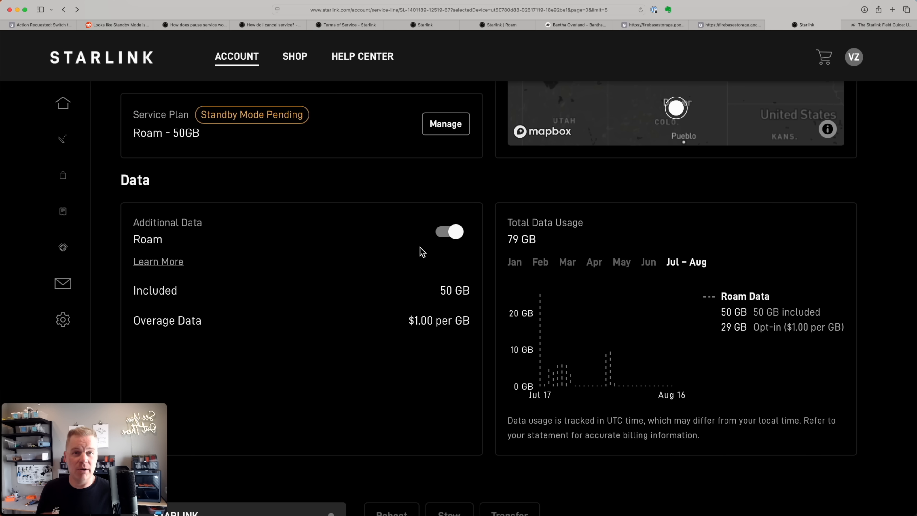
mouse_move(431, 319)
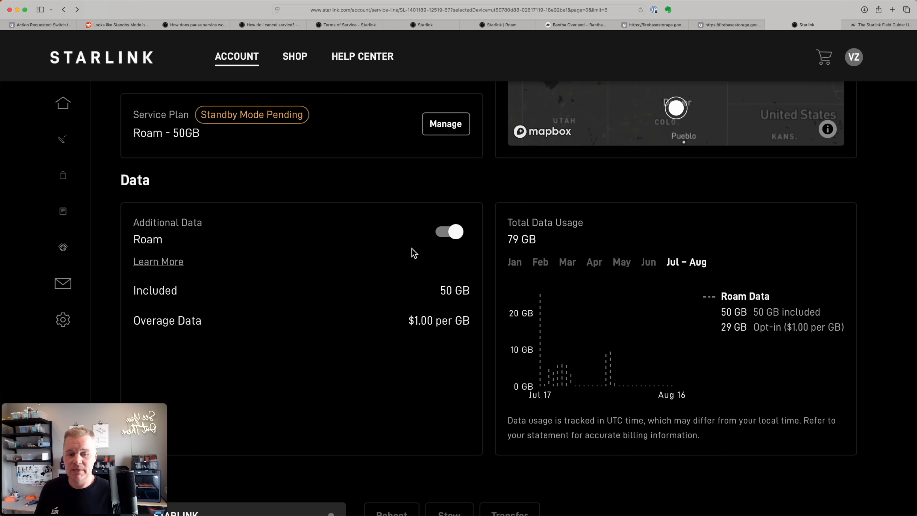
mouse_move(649, 268)
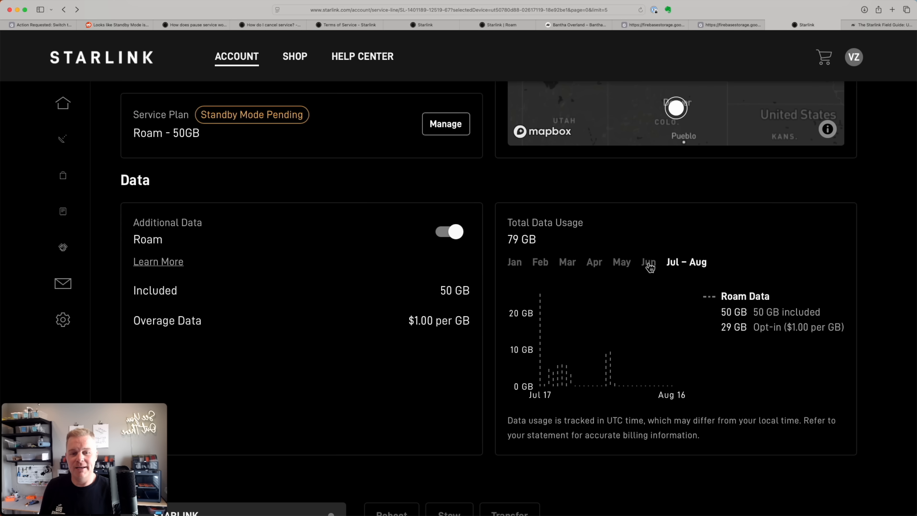
click(648, 261)
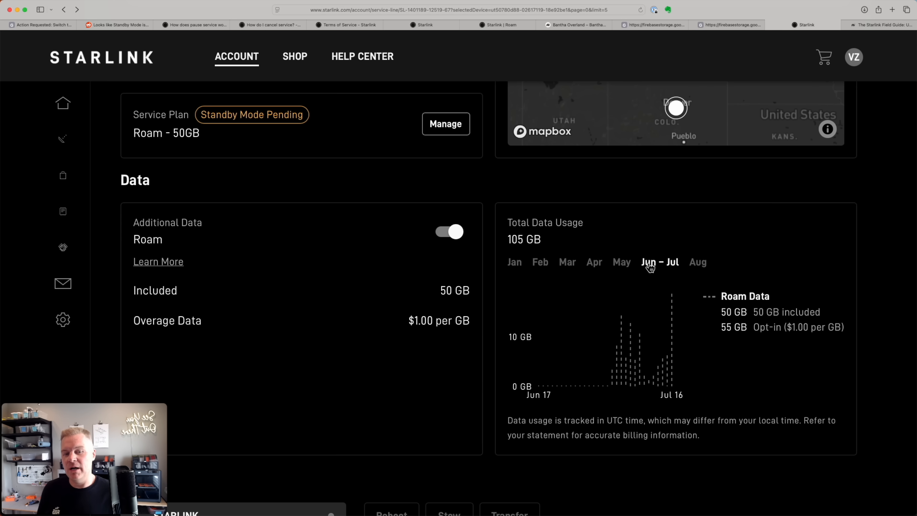
mouse_move(534, 384)
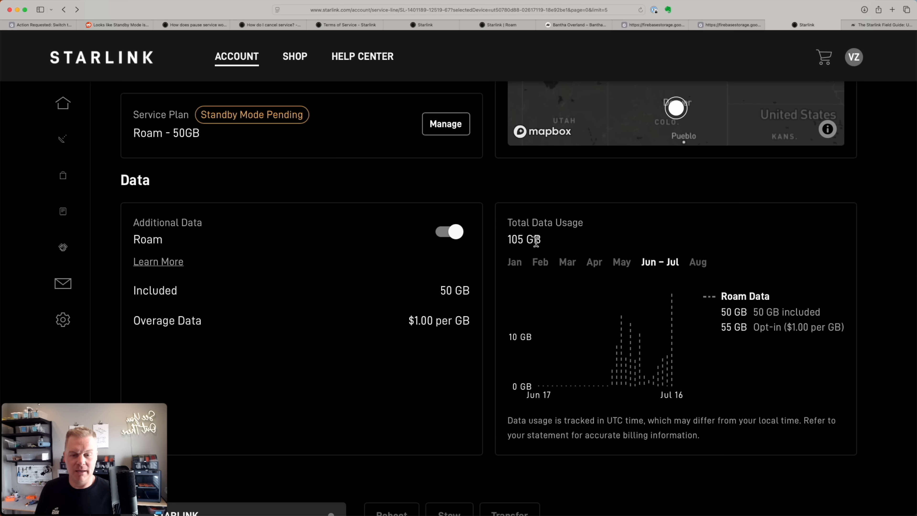
mouse_move(670, 383)
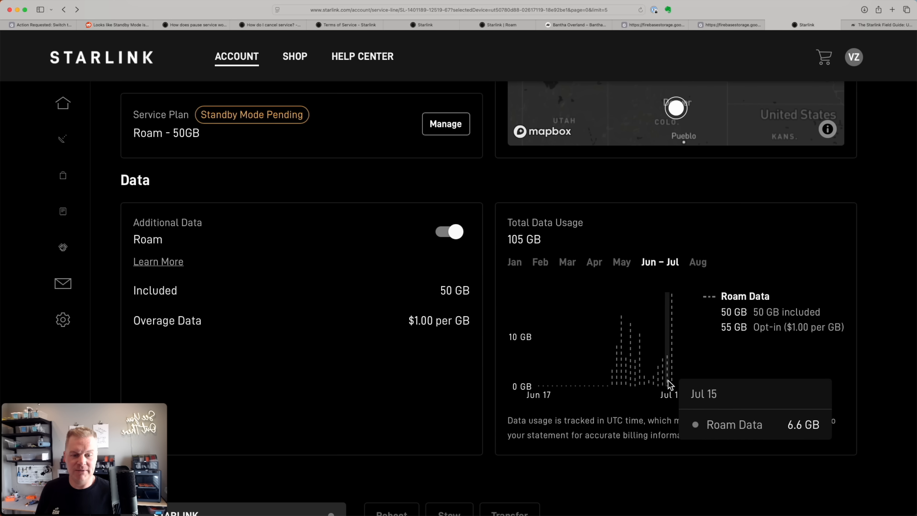
mouse_move(616, 382)
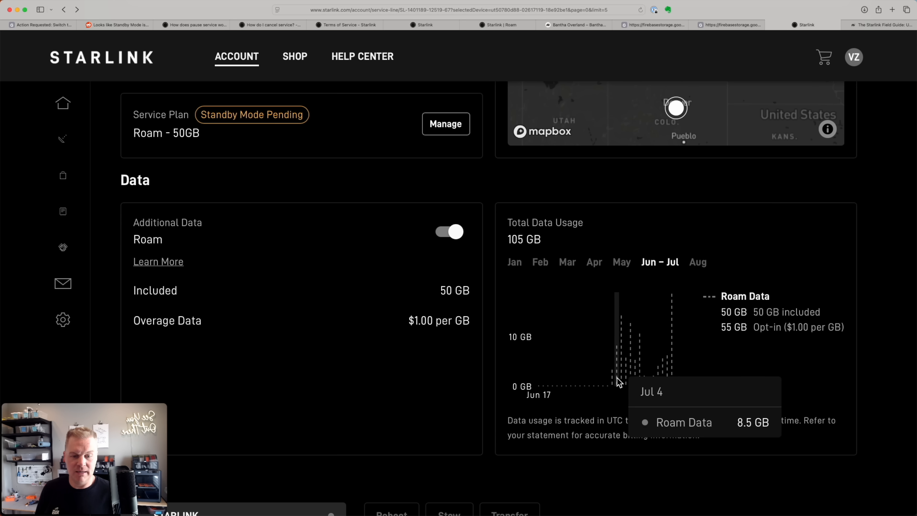
mouse_move(626, 382)
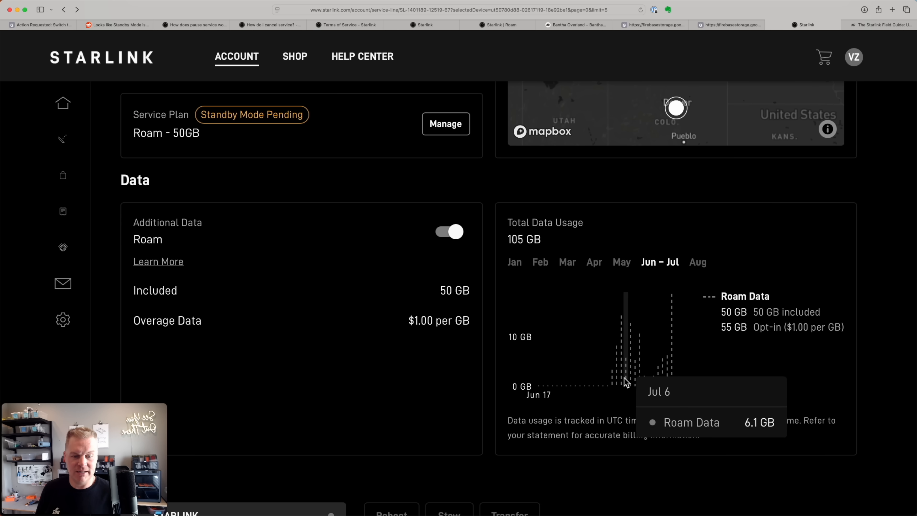
mouse_move(649, 377)
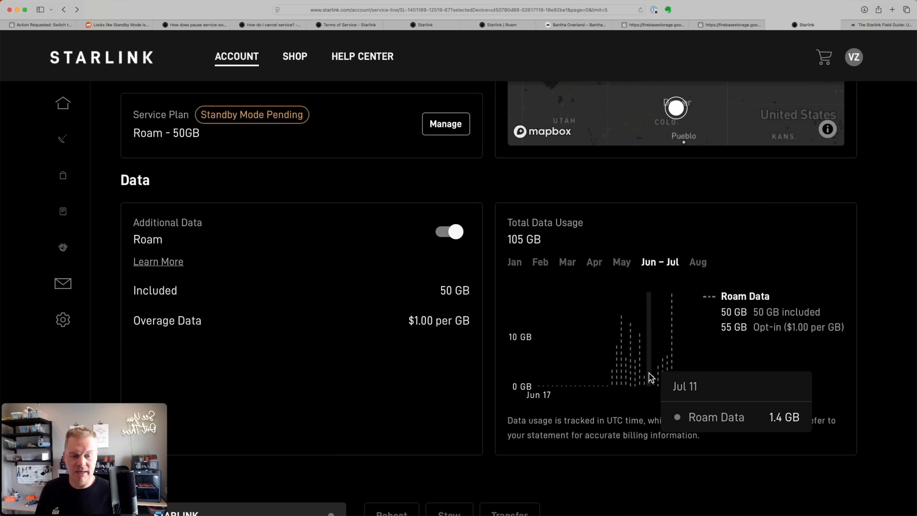
mouse_move(753, 379)
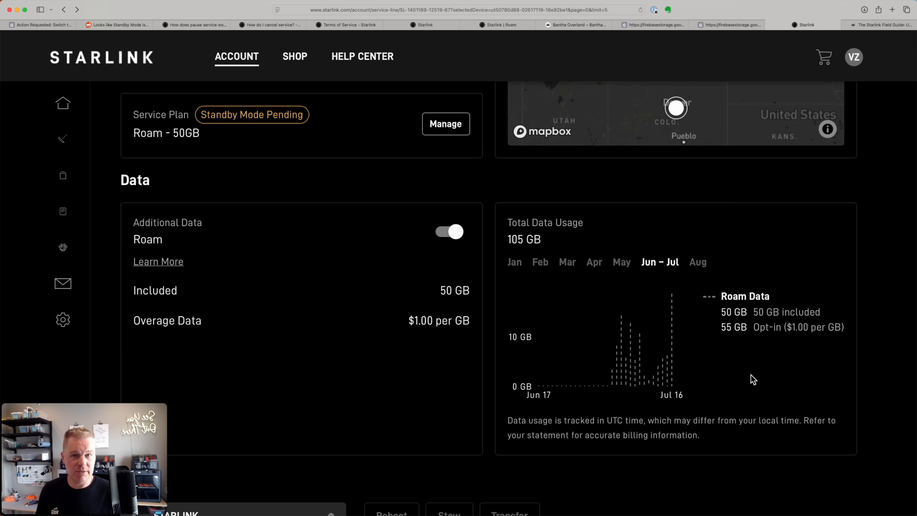
mouse_move(738, 378)
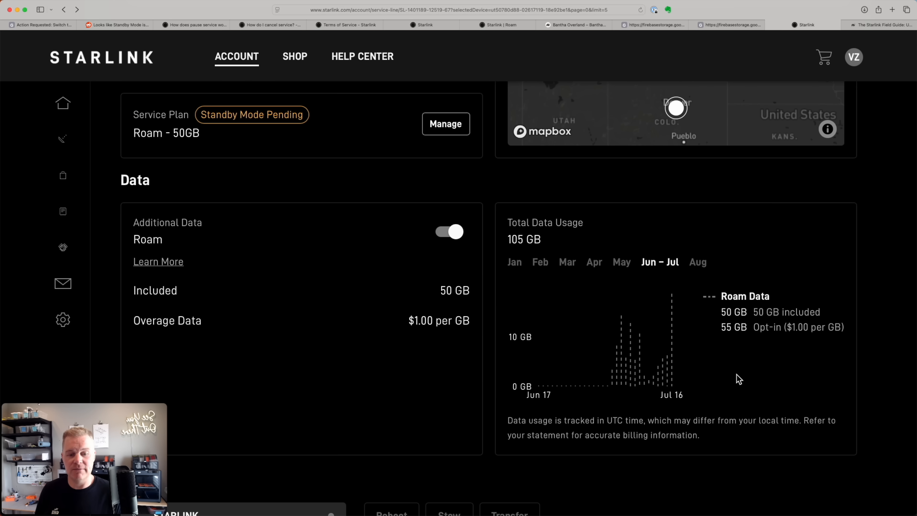
mouse_move(671, 351)
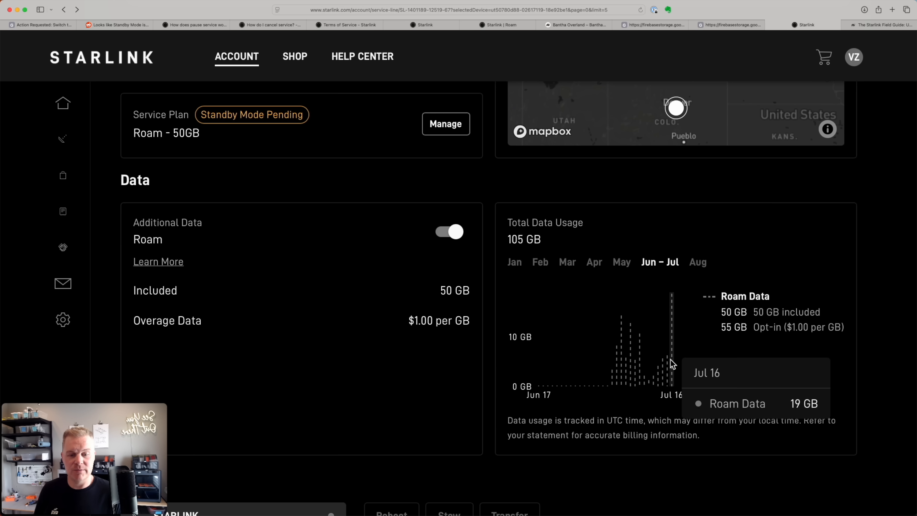
mouse_move(657, 380)
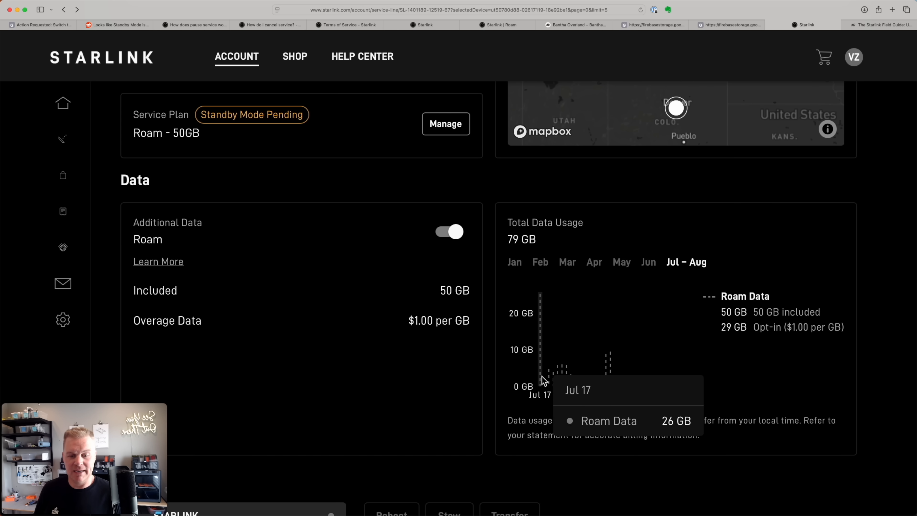
mouse_move(526, 251)
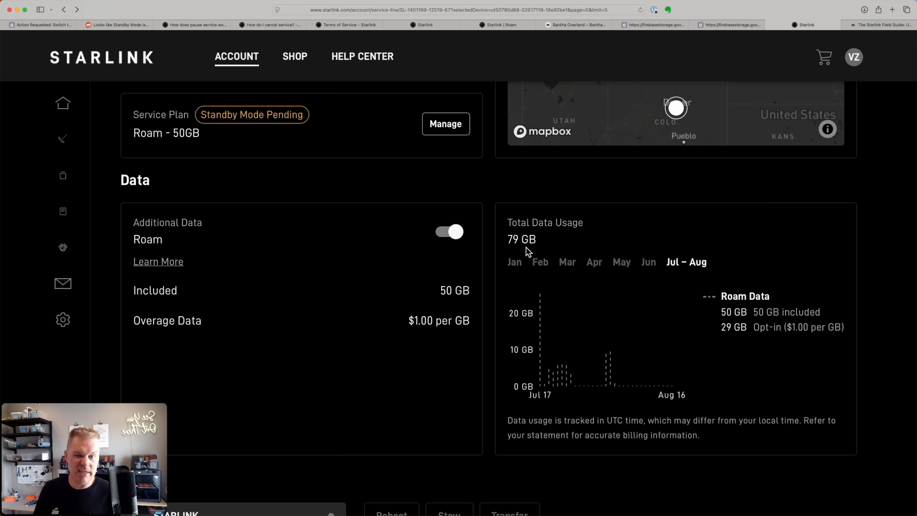
click(648, 261)
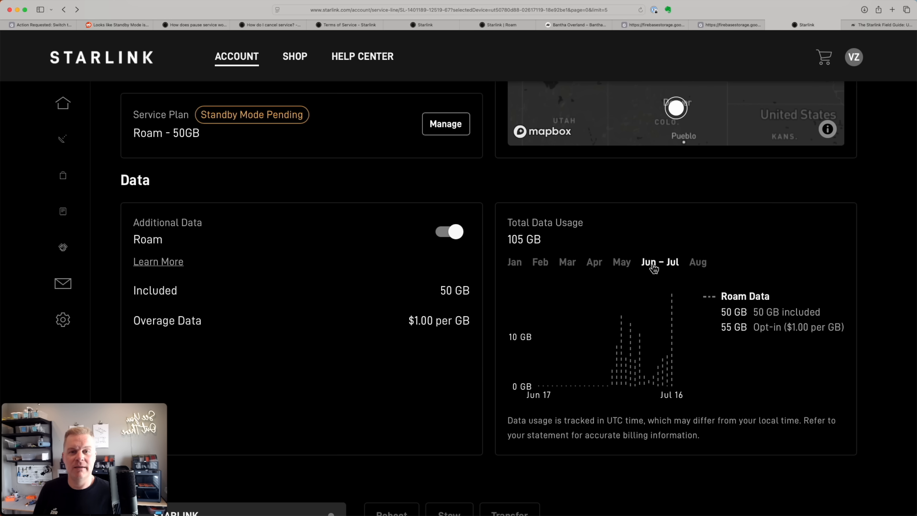
mouse_move(508, 240)
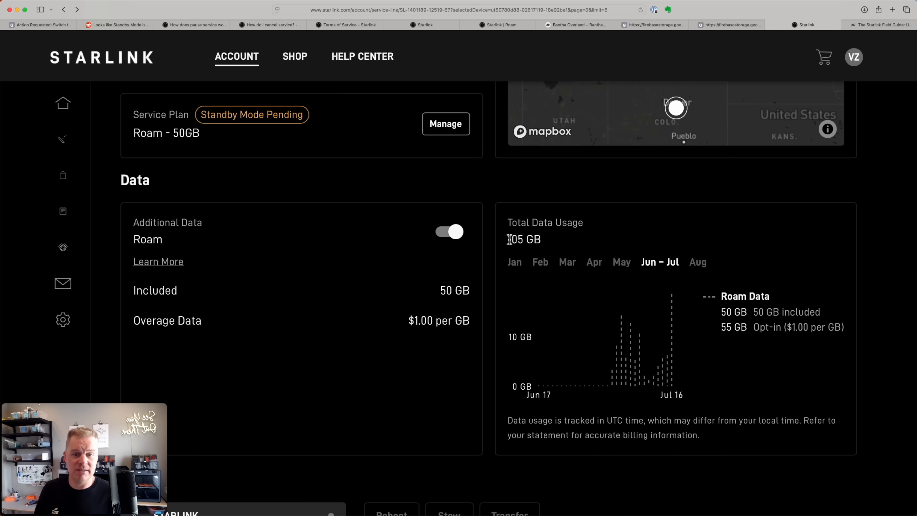
click(697, 261)
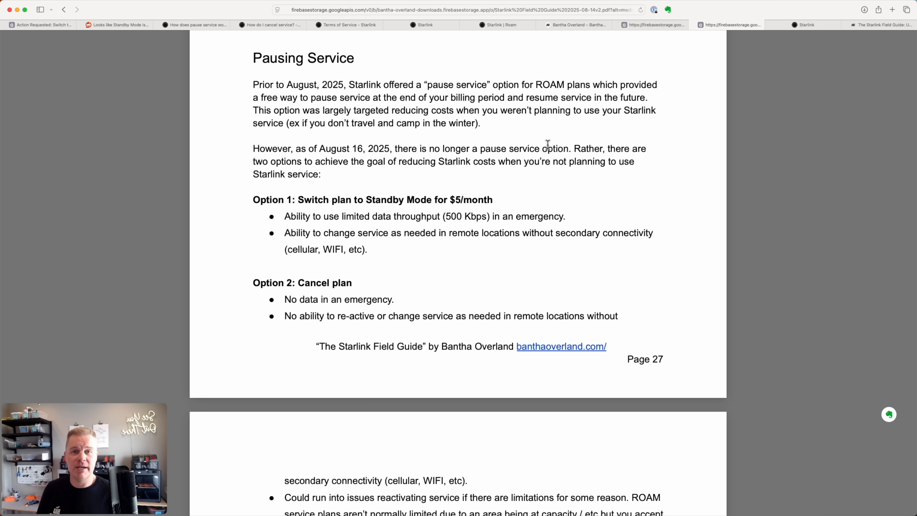
mouse_move(250, 151)
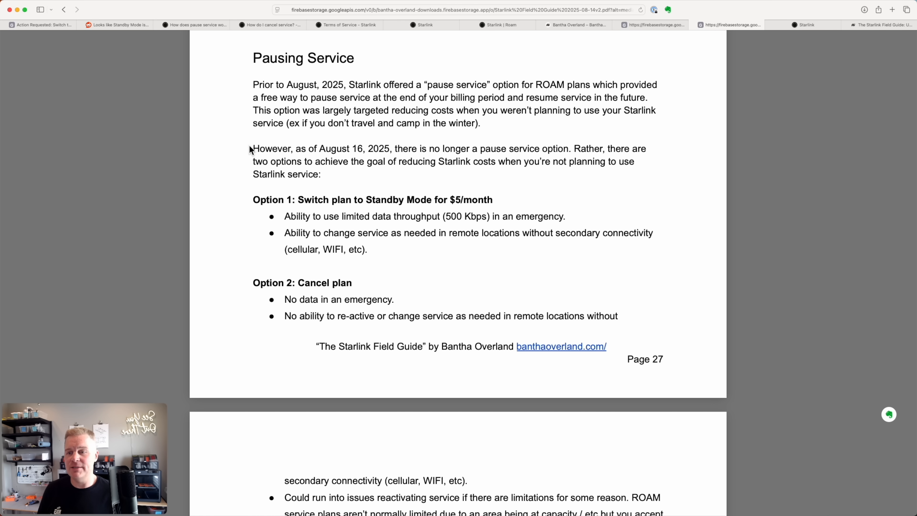
Page through the Field Guide from Pausing Service on page 27 to the Locations section on page 32
scroll(down, 3)
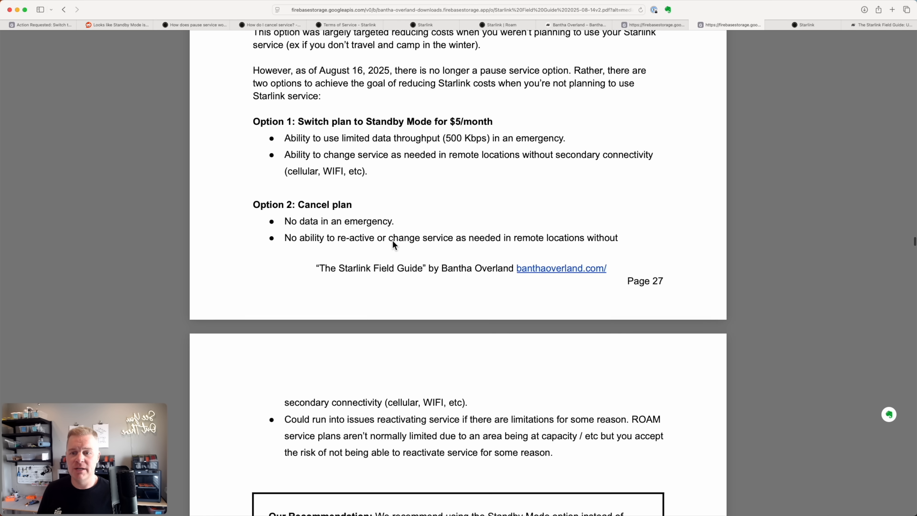
scroll(down, 3)
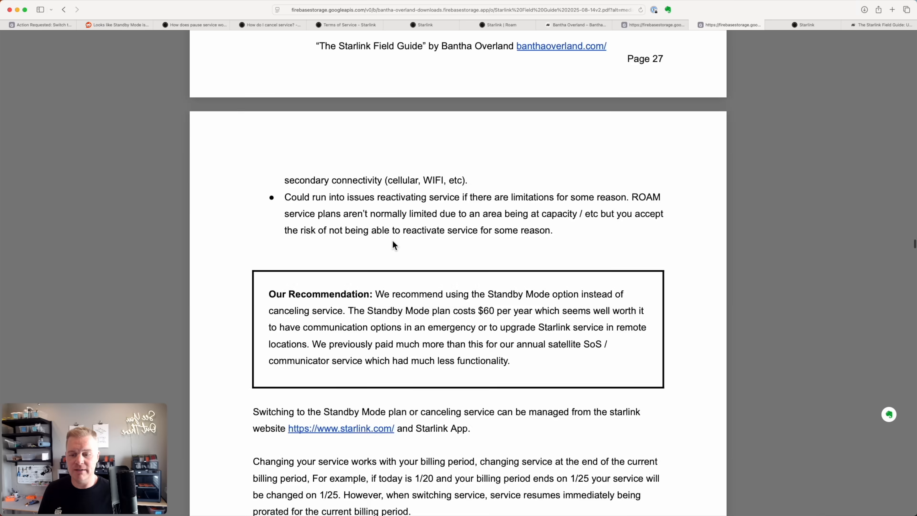
scroll(down, 3)
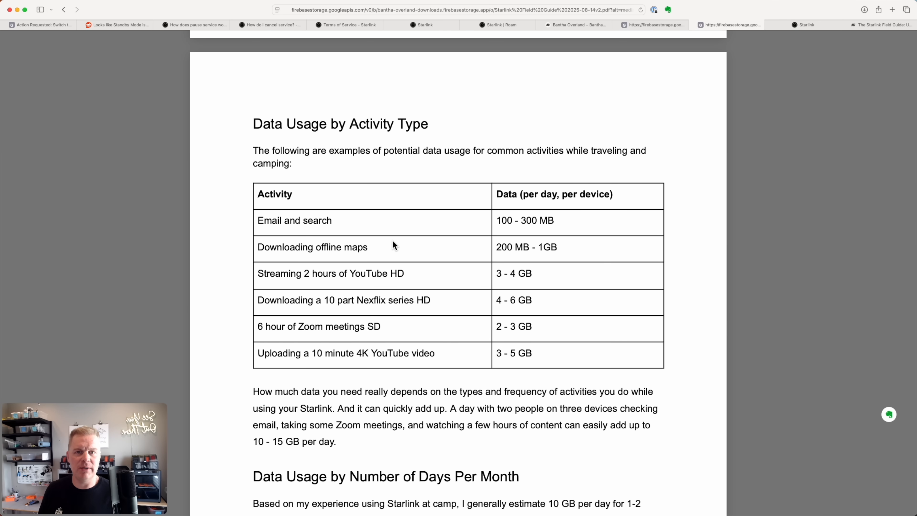
scroll(down, 3)
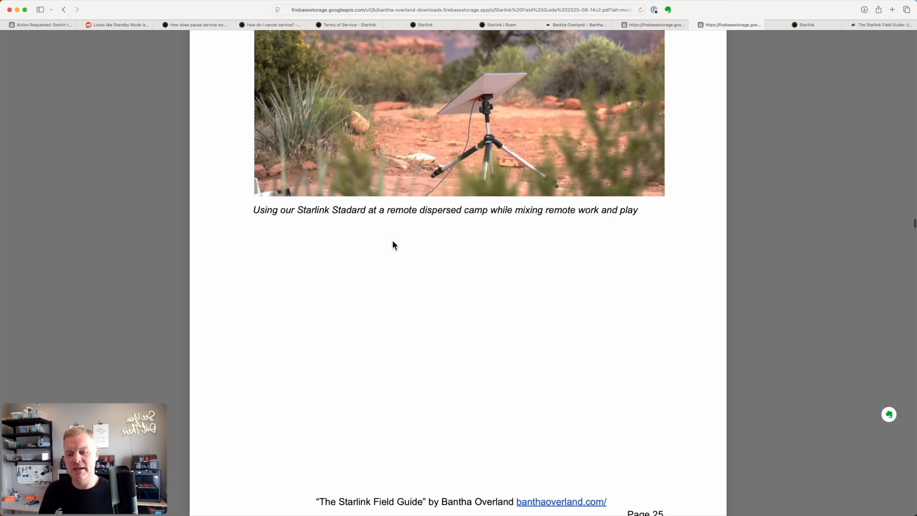
scroll(down, 3)
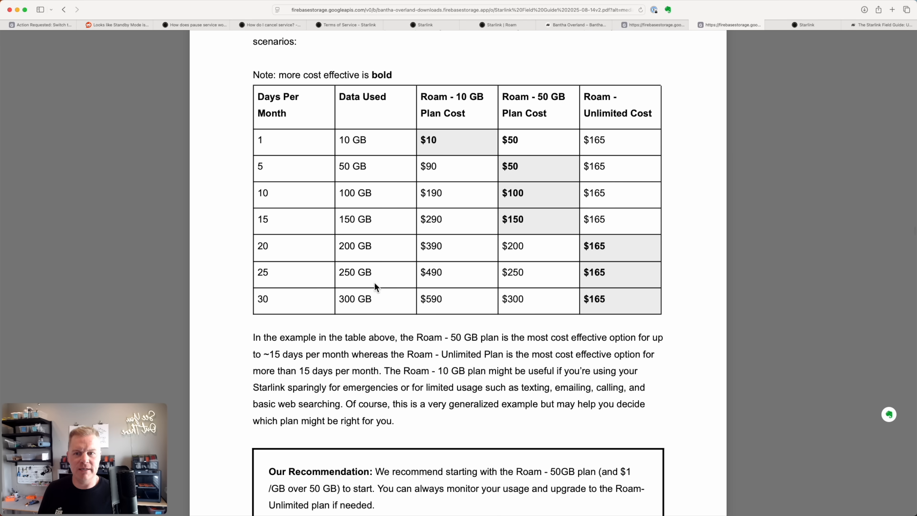
scroll(down, 3)
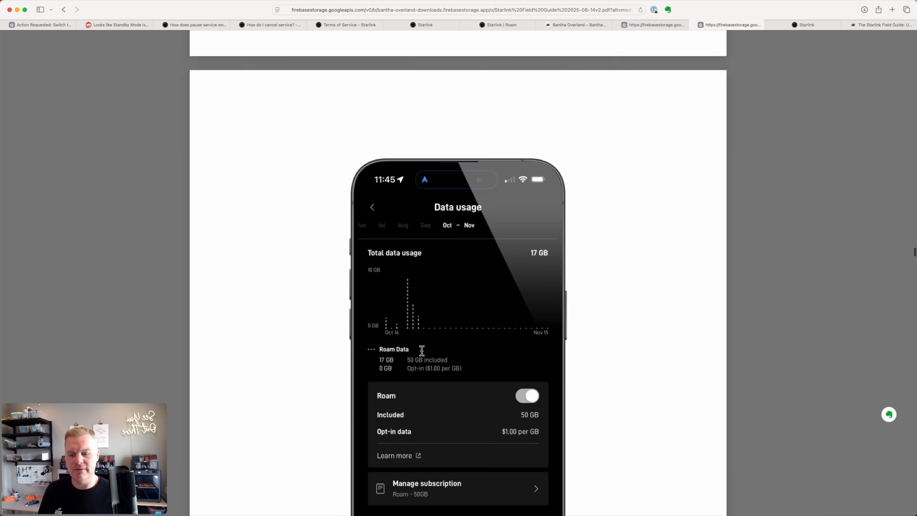
scroll(down, 3)
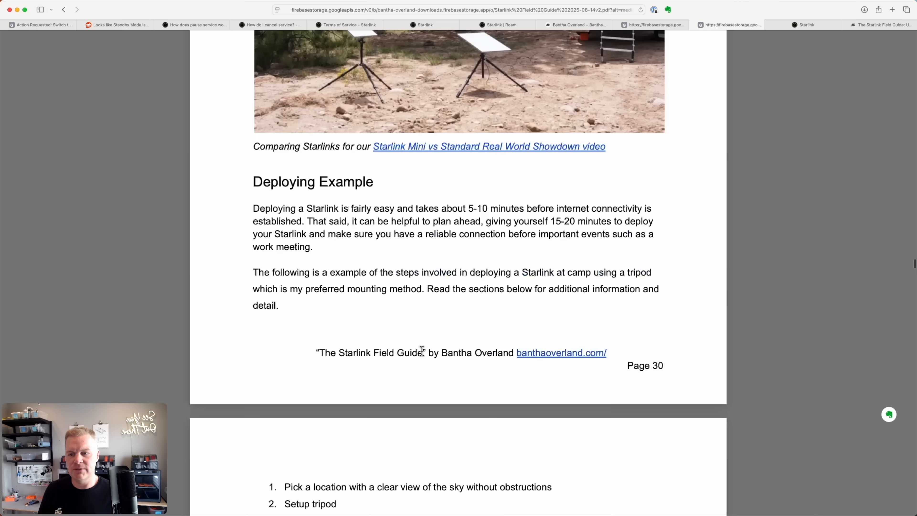
scroll(down, 3)
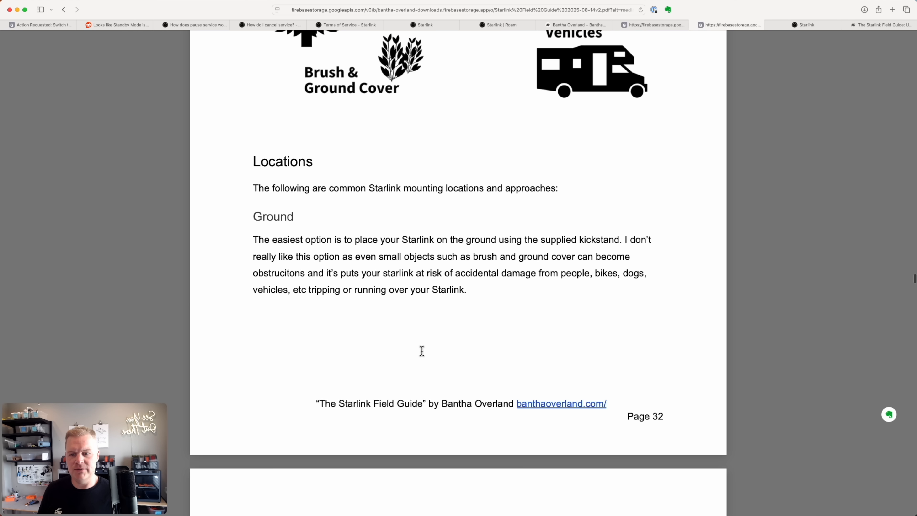
scroll(down, 3)
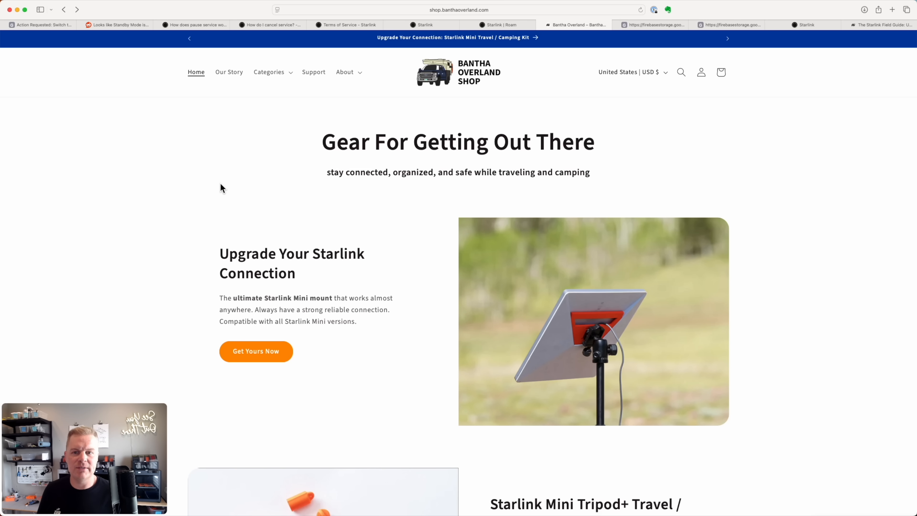
Go to the Starlink Field Guide download page from the banner on the shop homepage
scroll(down, 3)
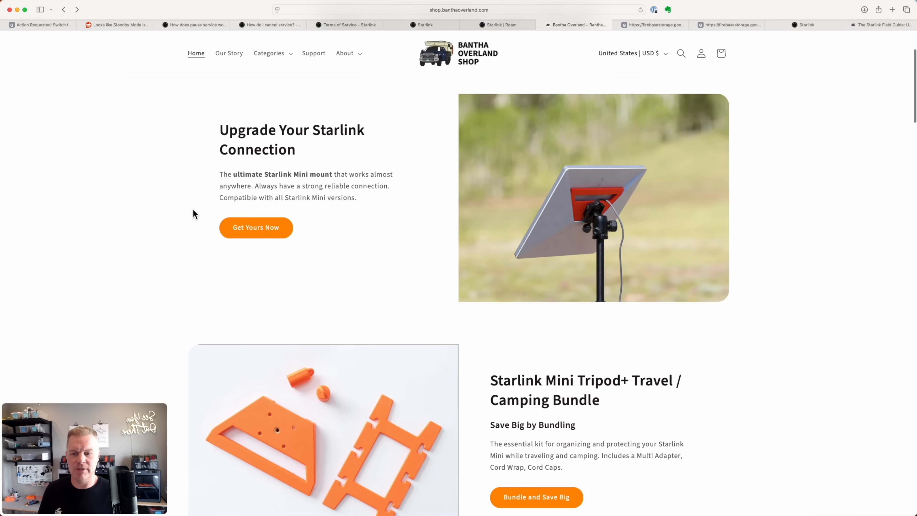
scroll(down, 3)
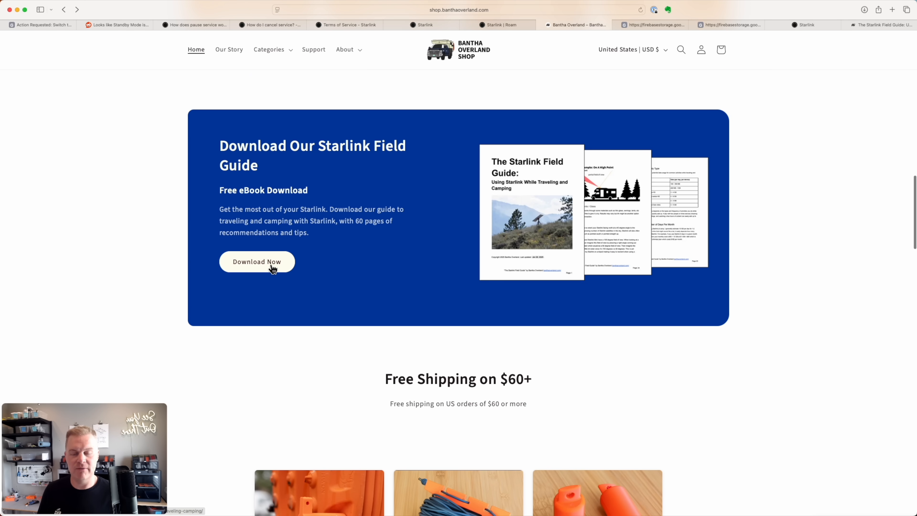
click(257, 261)
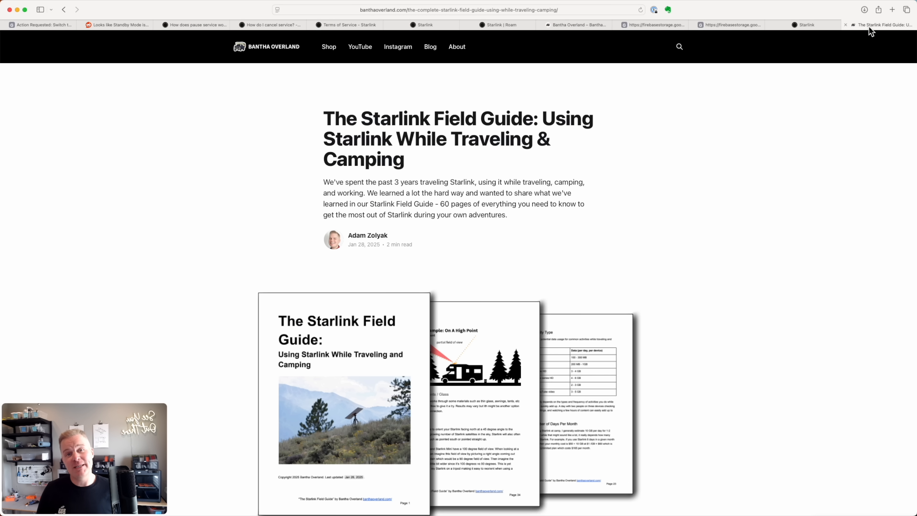